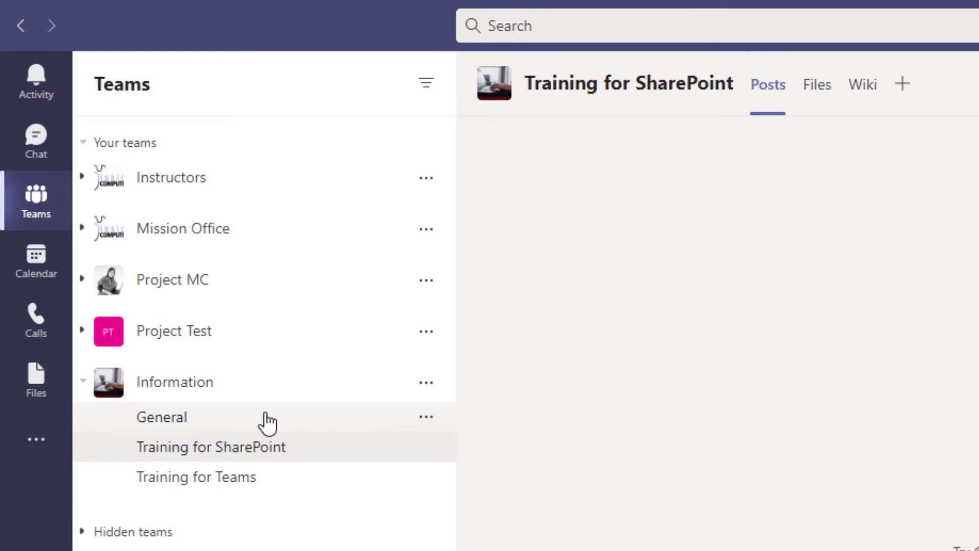
Visit the Information team's General, Training for SharePoint and Training for Teams channels in turn
{"action": "left_click", "coordinate": [161, 416]}
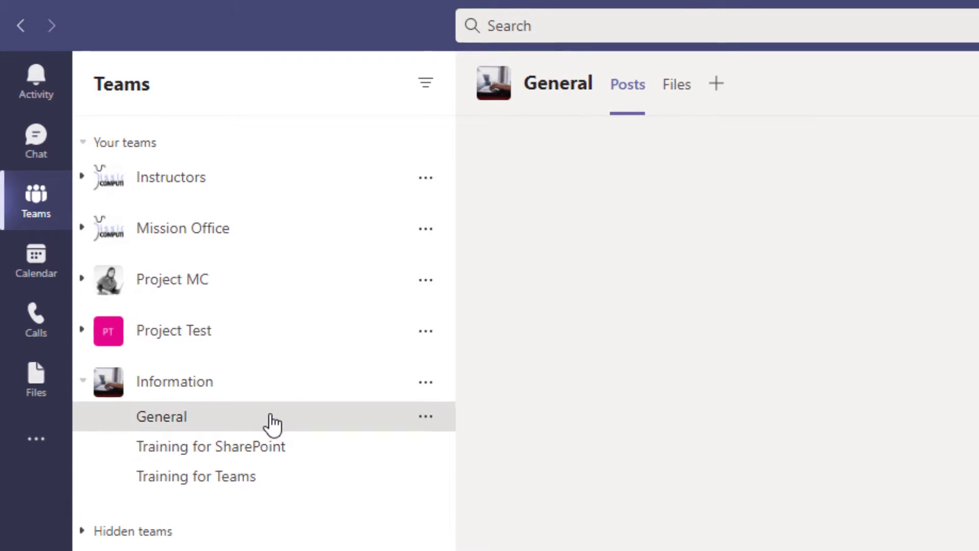
{"action": "left_click", "coordinate": [161, 417]}
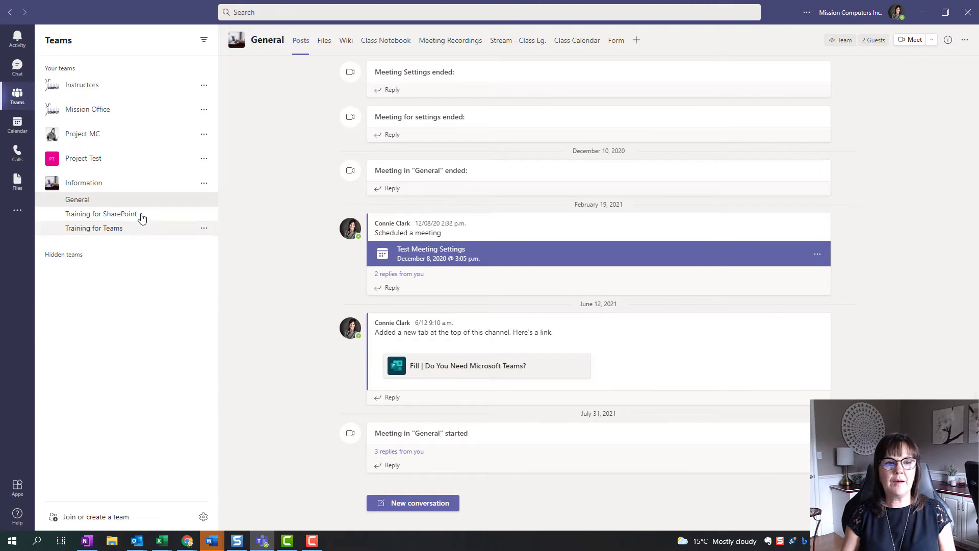
{"action": "left_click", "coordinate": [101, 214]}
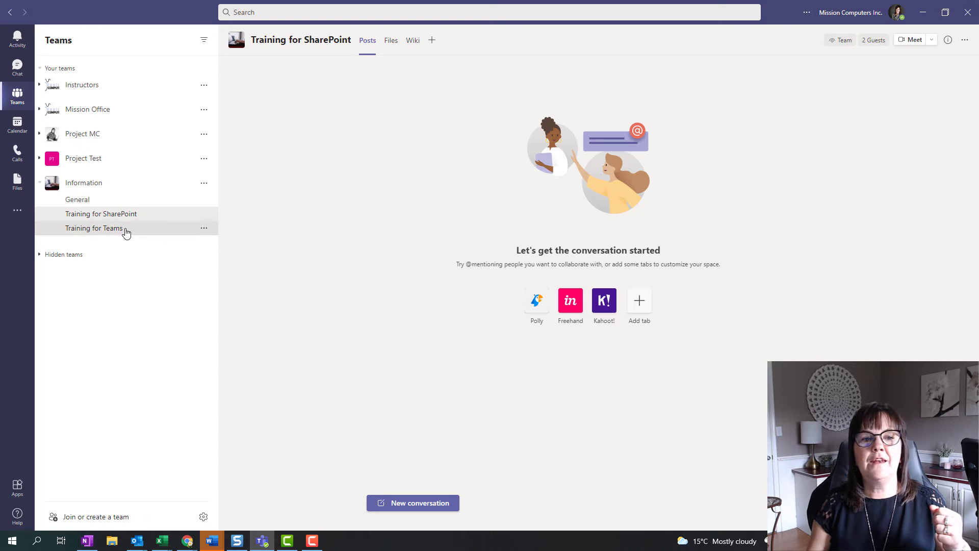
{"action": "left_click", "coordinate": [94, 228]}
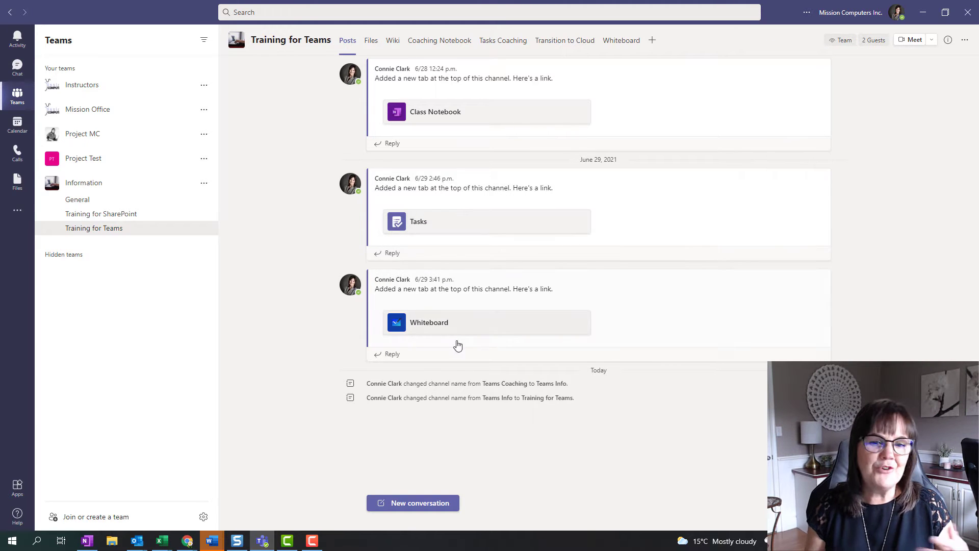
{"action": "mouse_move", "coordinate": [189, 261]}
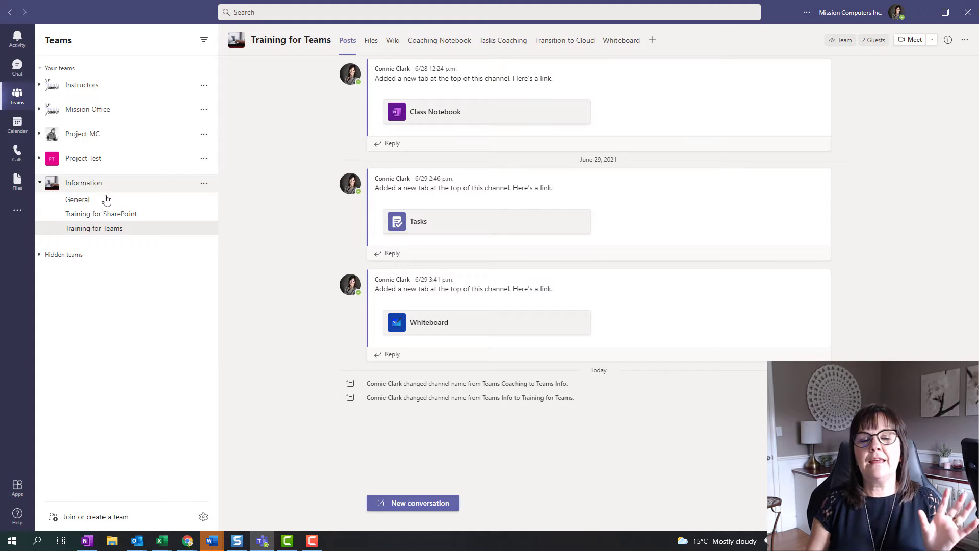
{"action": "mouse_move", "coordinate": [101, 214]}
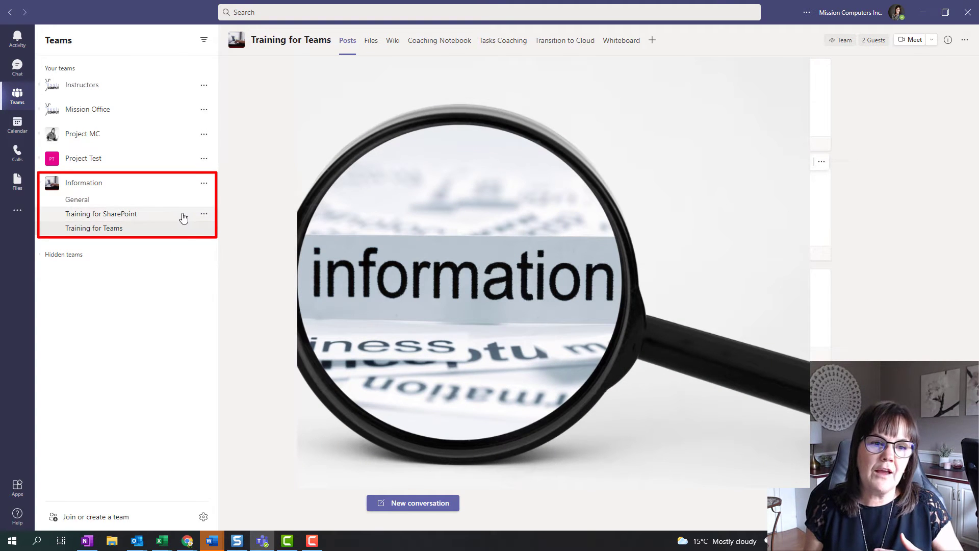
Reopen the Training for SharePoint channel's empty conversation page under Information
{"action": "left_click", "coordinate": [101, 214]}
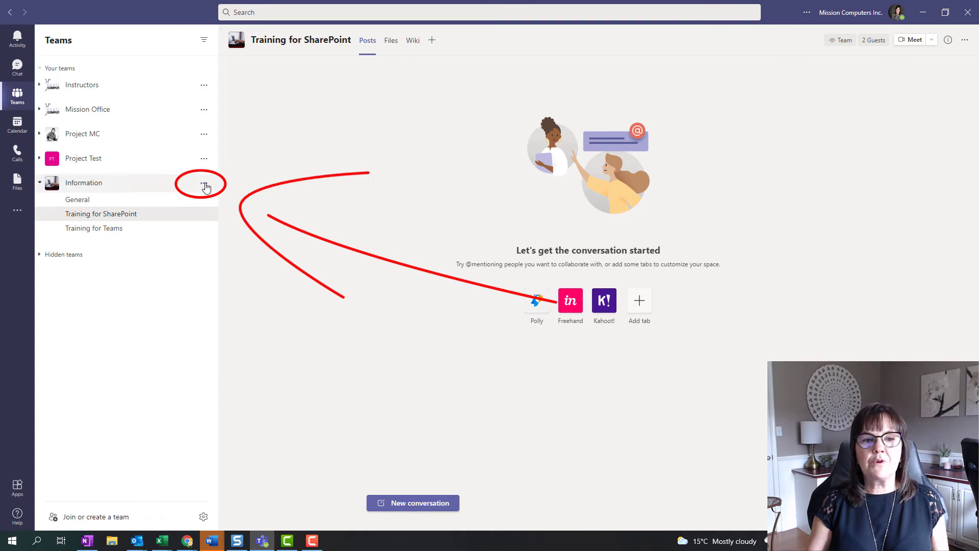
Open Manage team for Information and expand the owner, members and guests list
{"action": "left_click", "coordinate": [204, 187]}
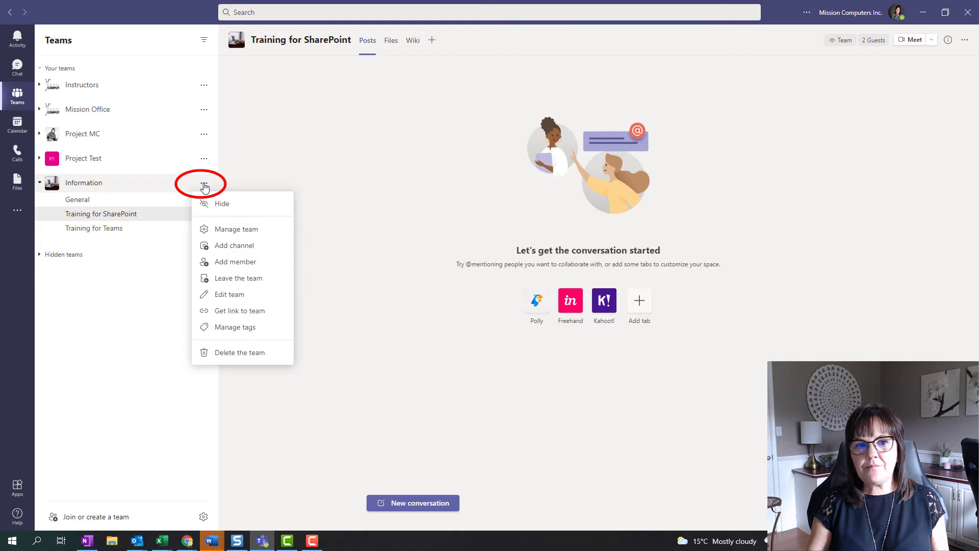
{"action": "mouse_move", "coordinate": [236, 229]}
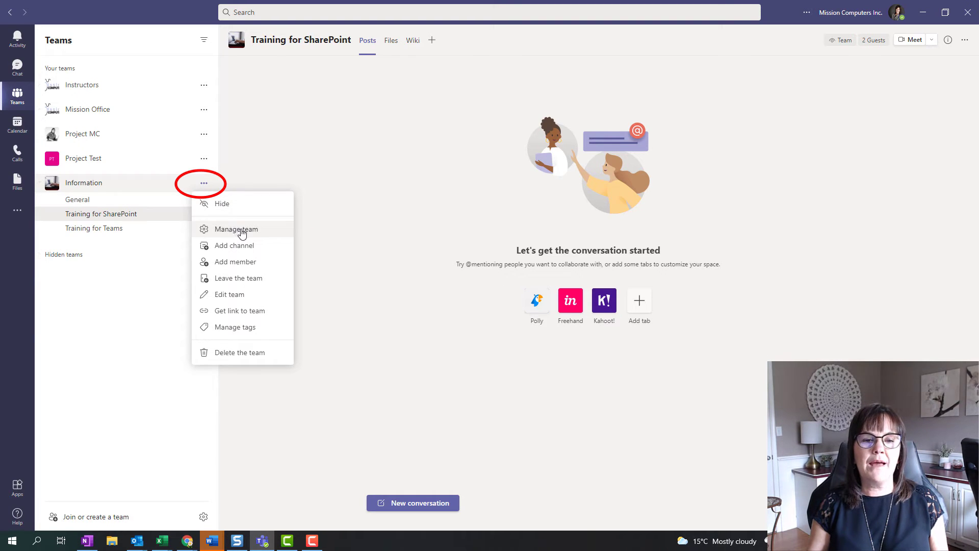
{"action": "left_click", "coordinate": [237, 229]}
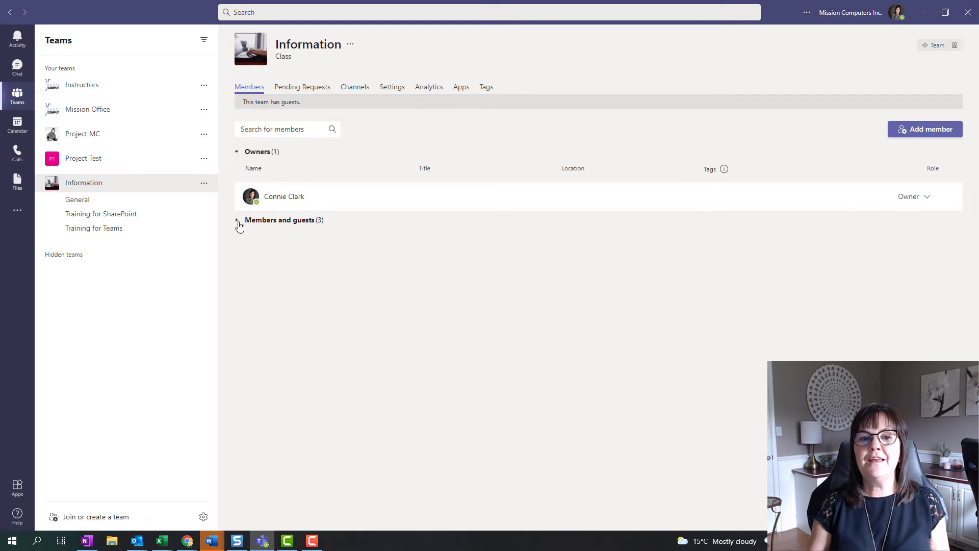
{"action": "left_click", "coordinate": [237, 220]}
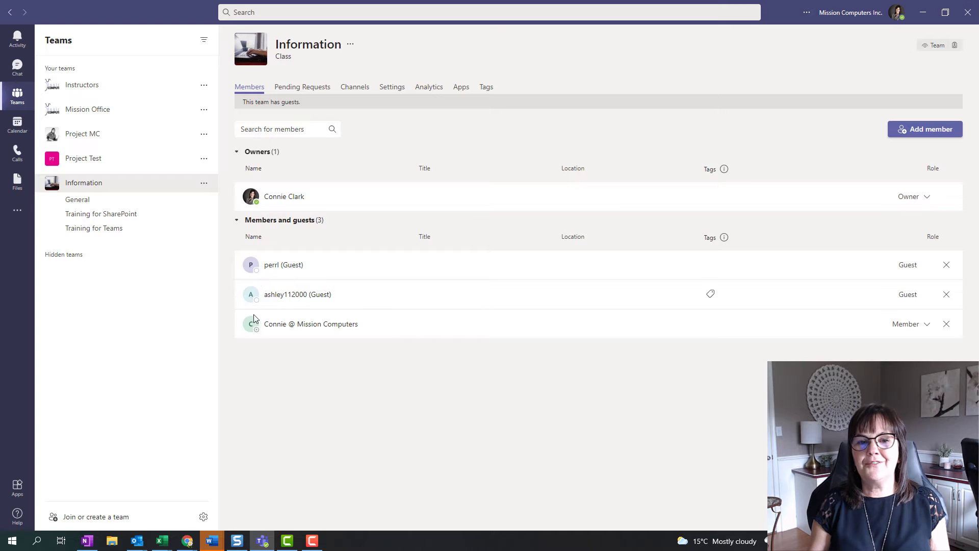
{"action": "mouse_move", "coordinate": [821, 294]}
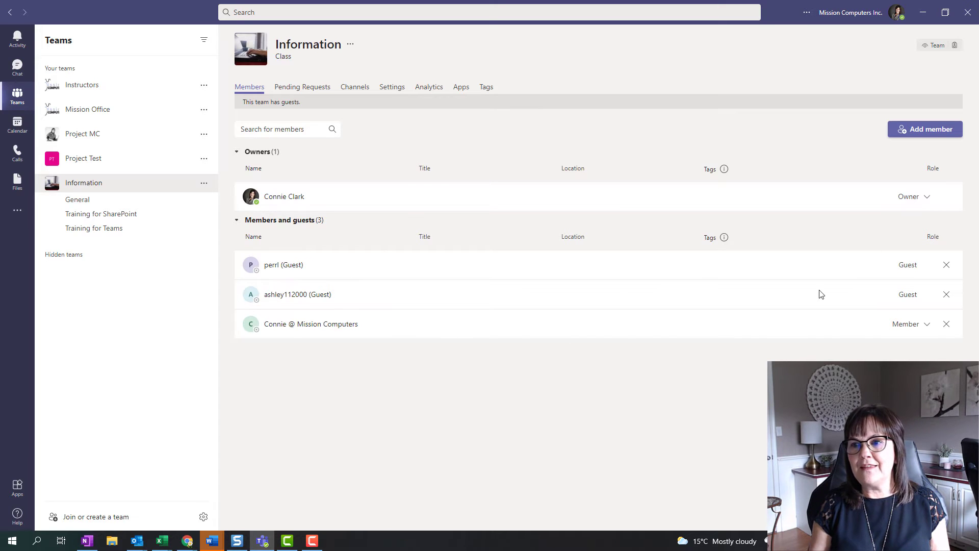
{"action": "mouse_move", "coordinate": [300, 365]}
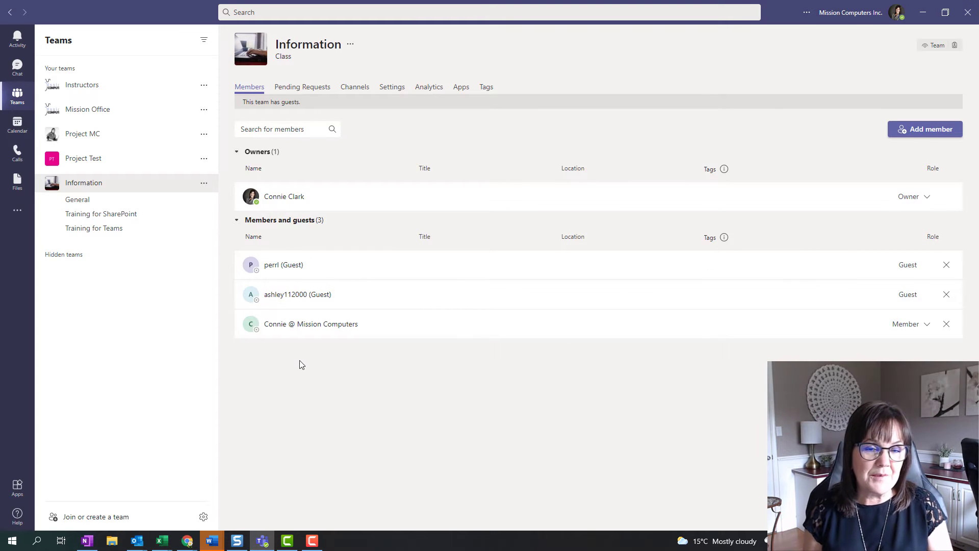
{"action": "mouse_move", "coordinate": [296, 363]}
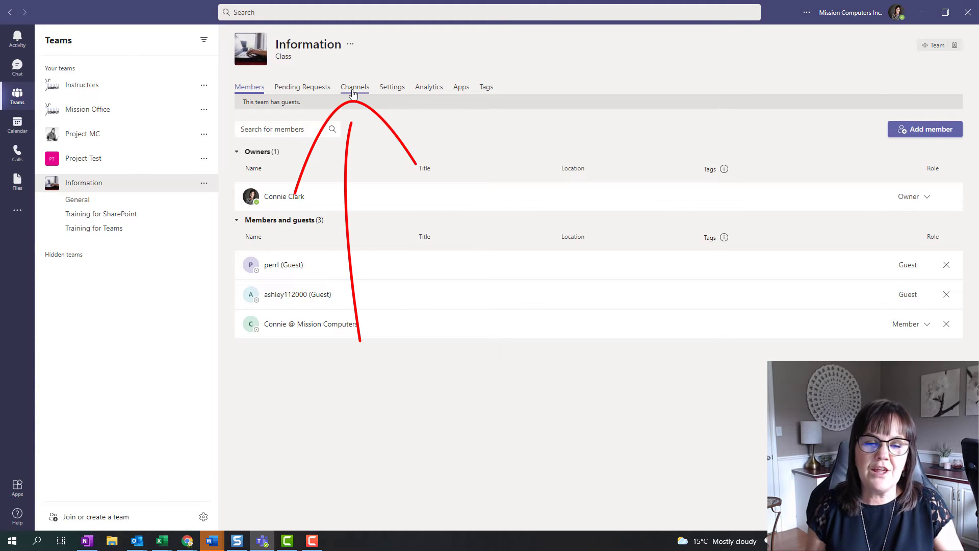
Show the Information team's Channels tab and the General channel's options menu
{"action": "left_click", "coordinate": [354, 87]}
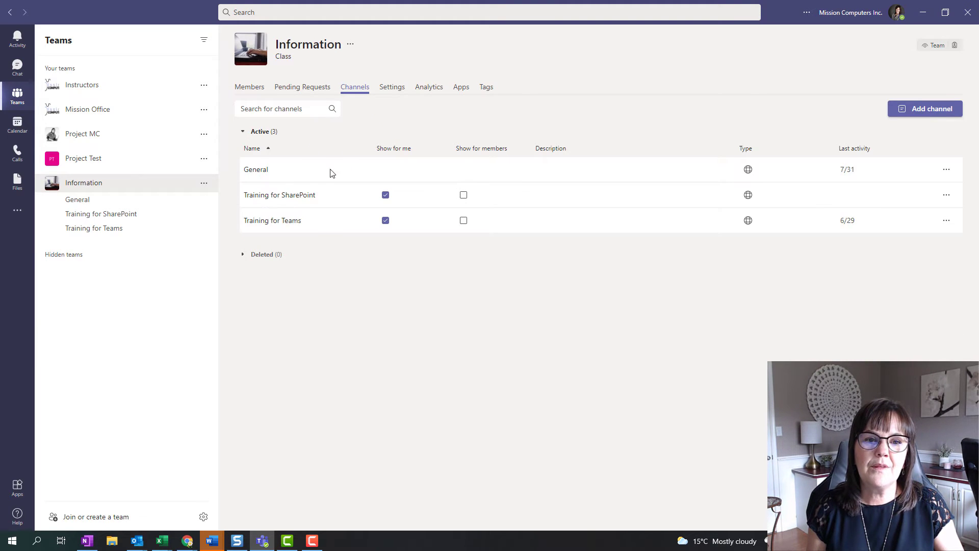
{"action": "mouse_move", "coordinate": [278, 206]}
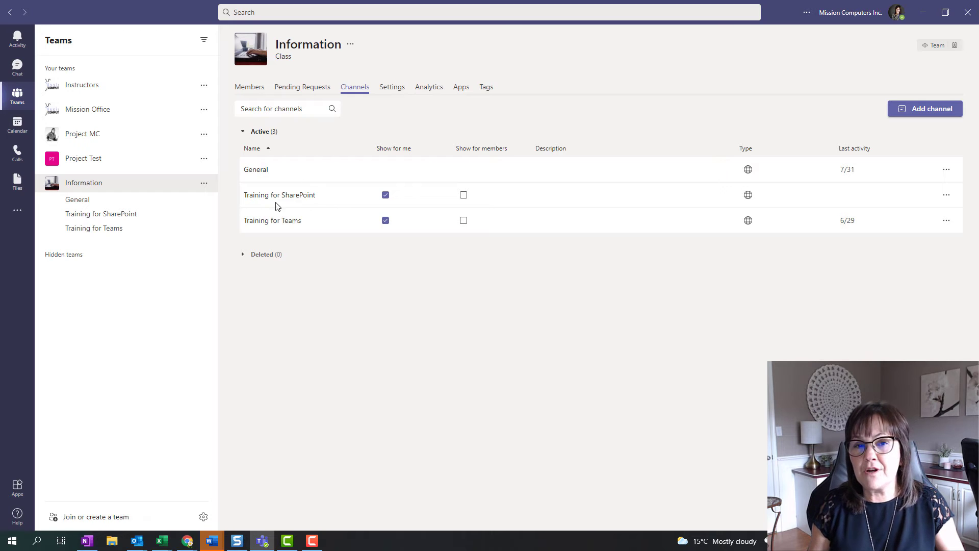
{"action": "mouse_move", "coordinate": [307, 229]}
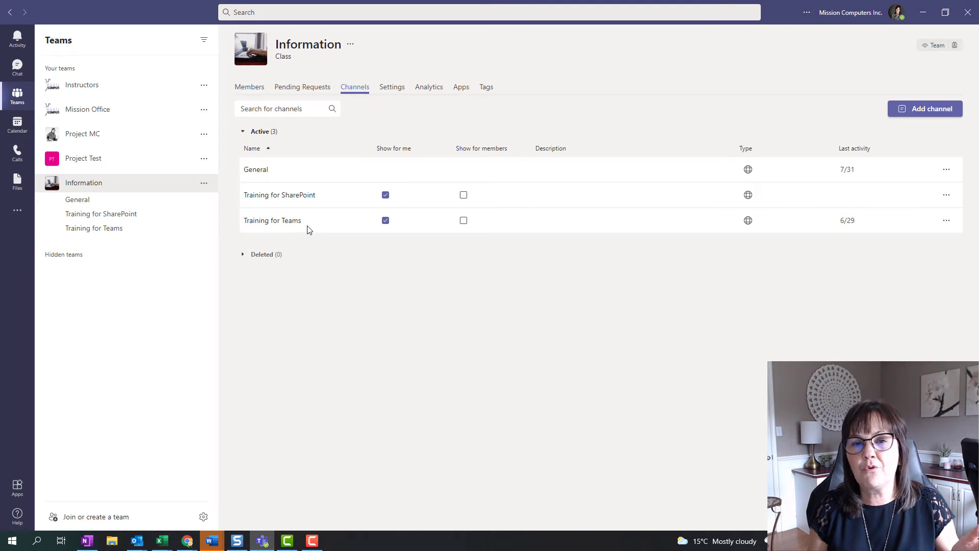
{"action": "mouse_move", "coordinate": [270, 180]}
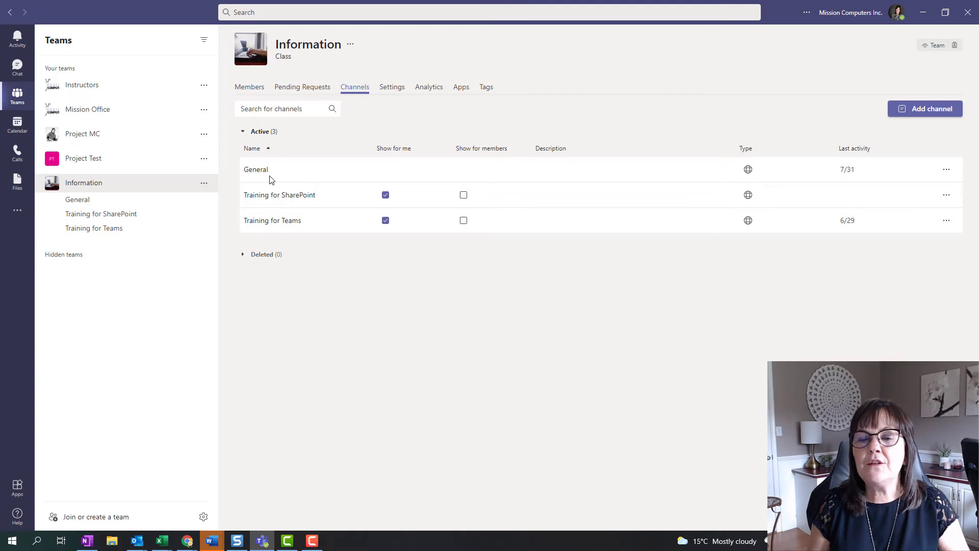
{"action": "left_click", "coordinate": [946, 169]}
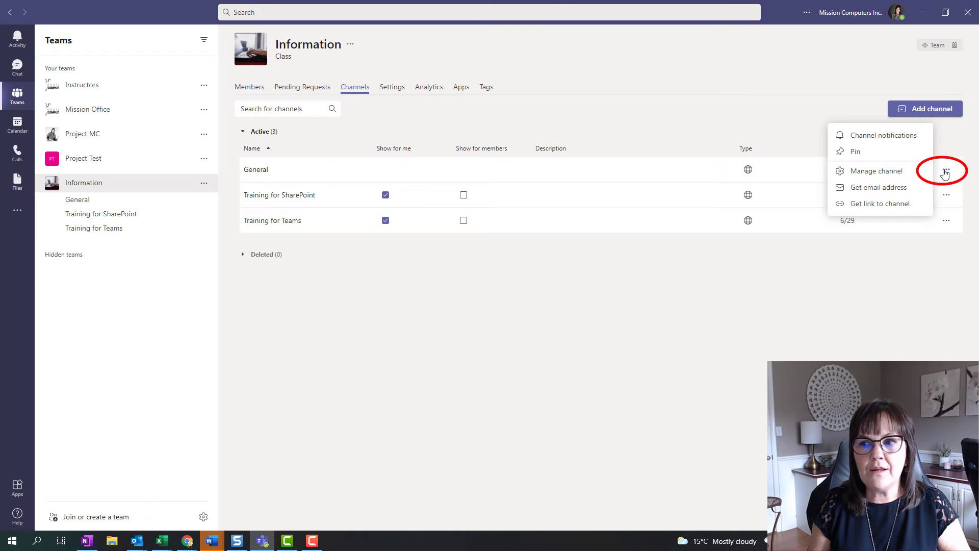
{"action": "mouse_move", "coordinate": [874, 172]}
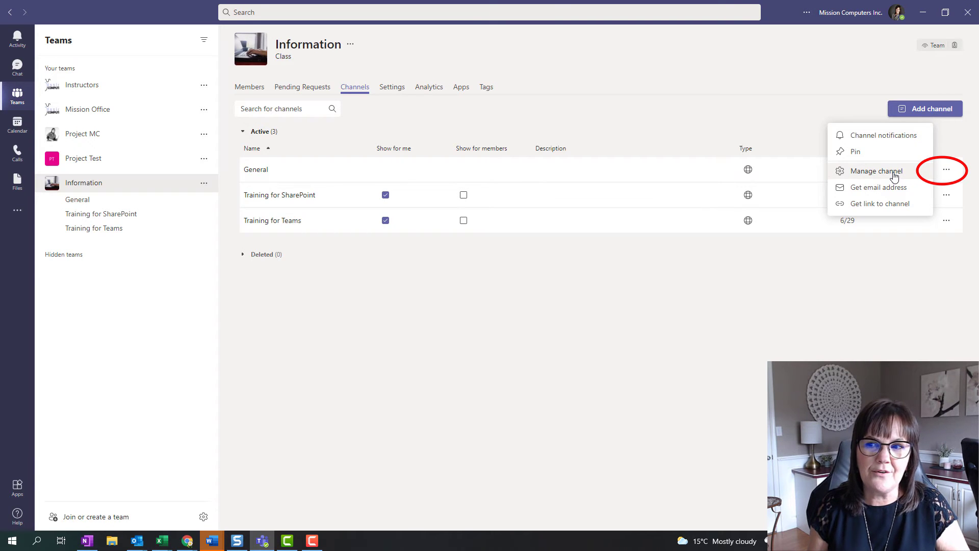
Set the General channel's posting permission to 'Only owners can post messages'
{"action": "left_click", "coordinate": [876, 170]}
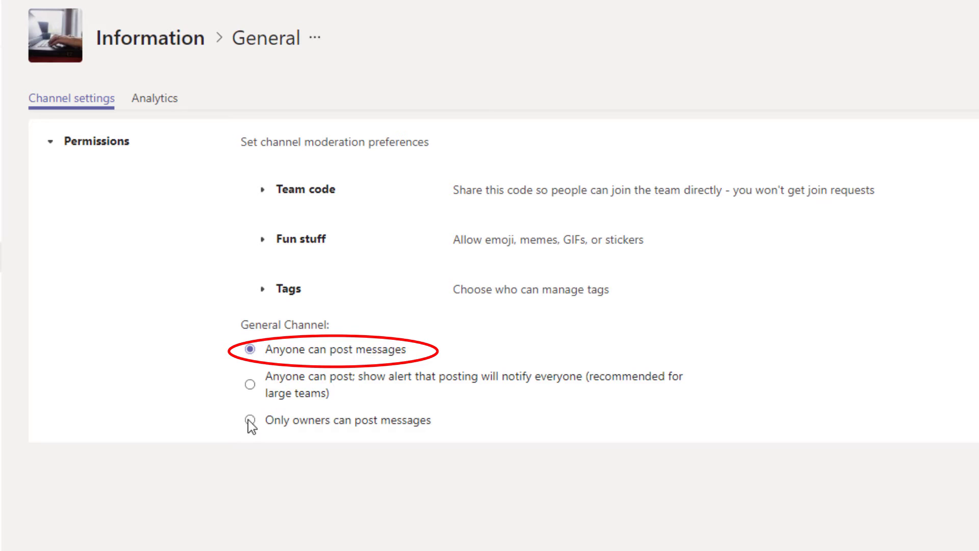
{"action": "left_click", "coordinate": [250, 419]}
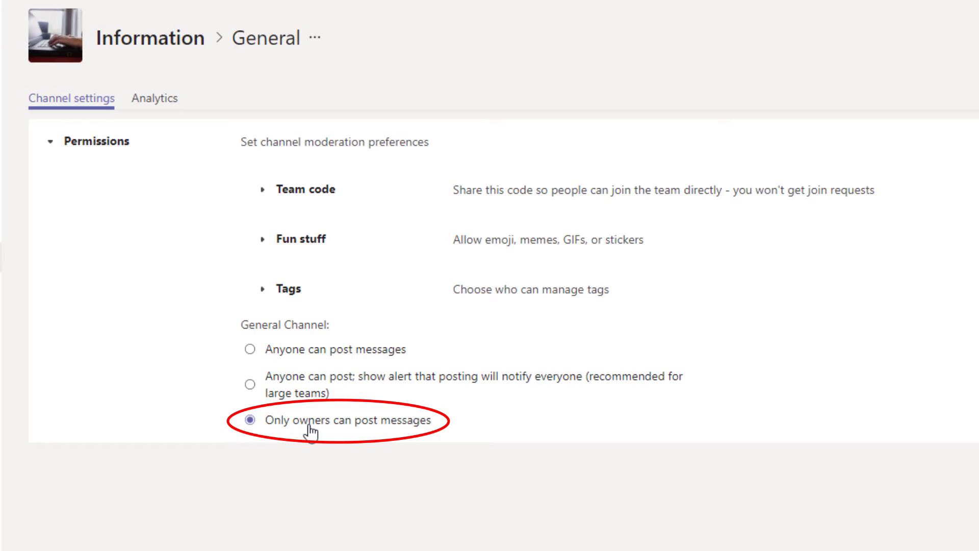
{"action": "mouse_move", "coordinate": [350, 420]}
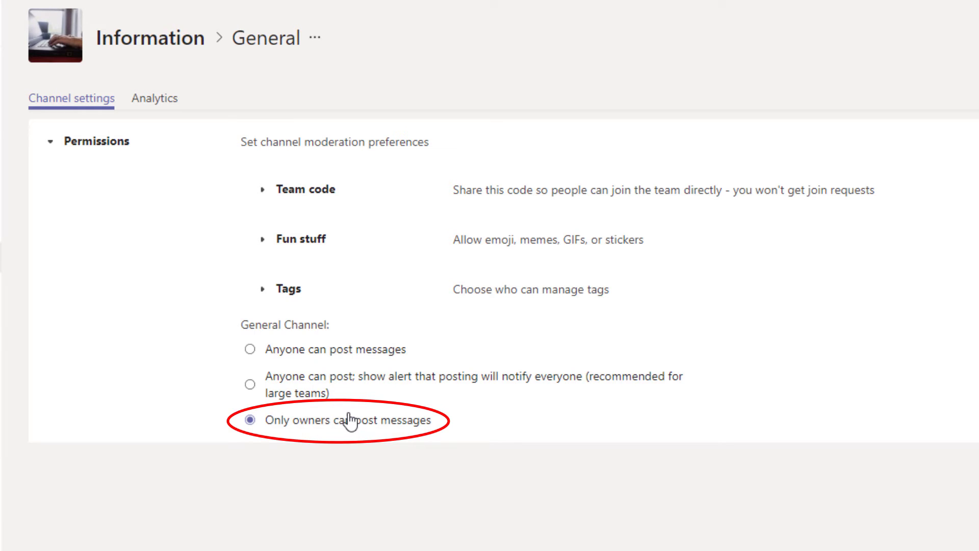
{"action": "mouse_move", "coordinate": [343, 417]}
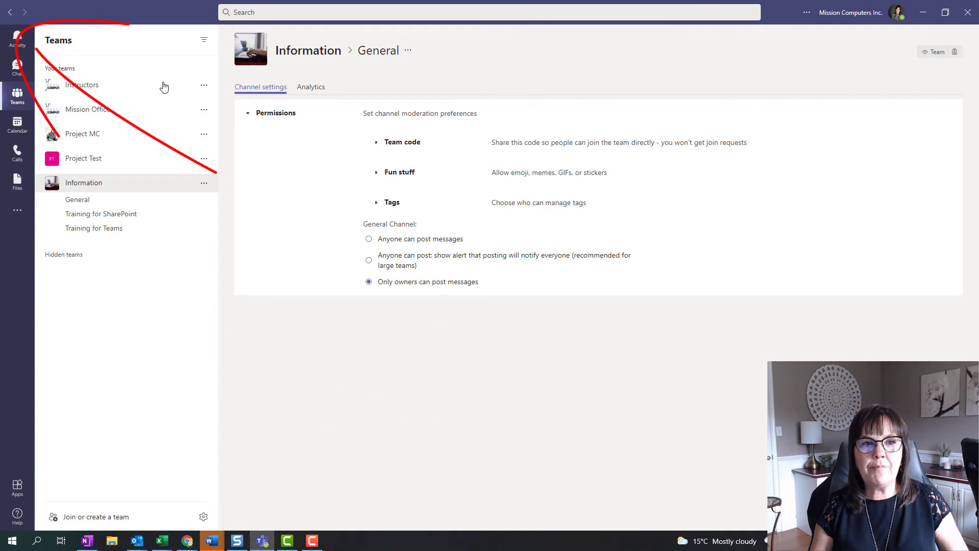
Go back to Information > Manage team's channel list from the General settings
{"action": "left_click", "coordinate": [9, 12]}
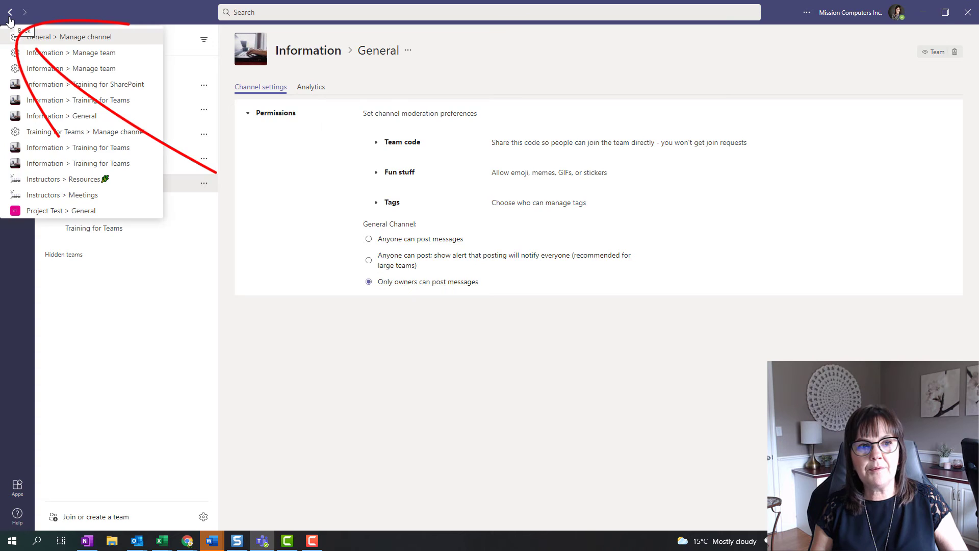
{"action": "left_click", "coordinate": [9, 12]}
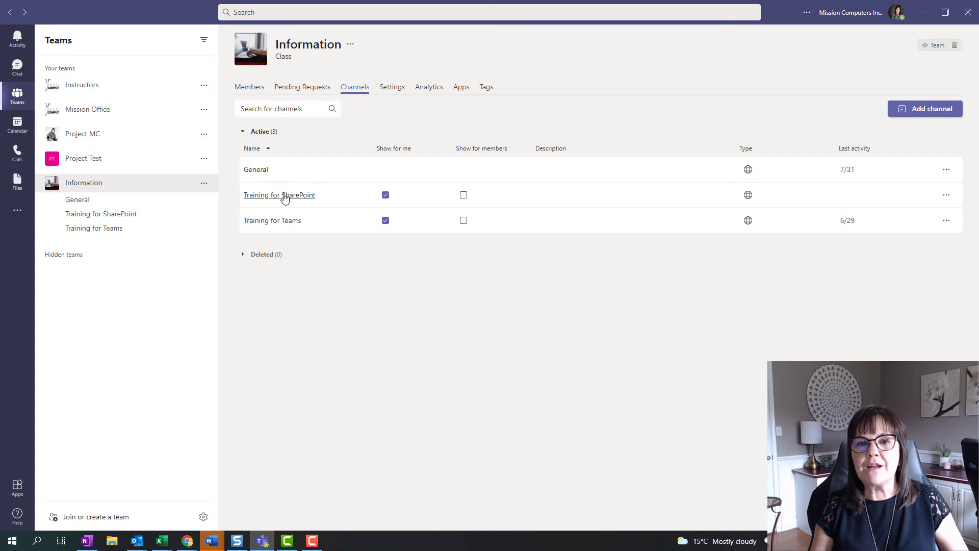
{"action": "mouse_move", "coordinate": [946, 198]}
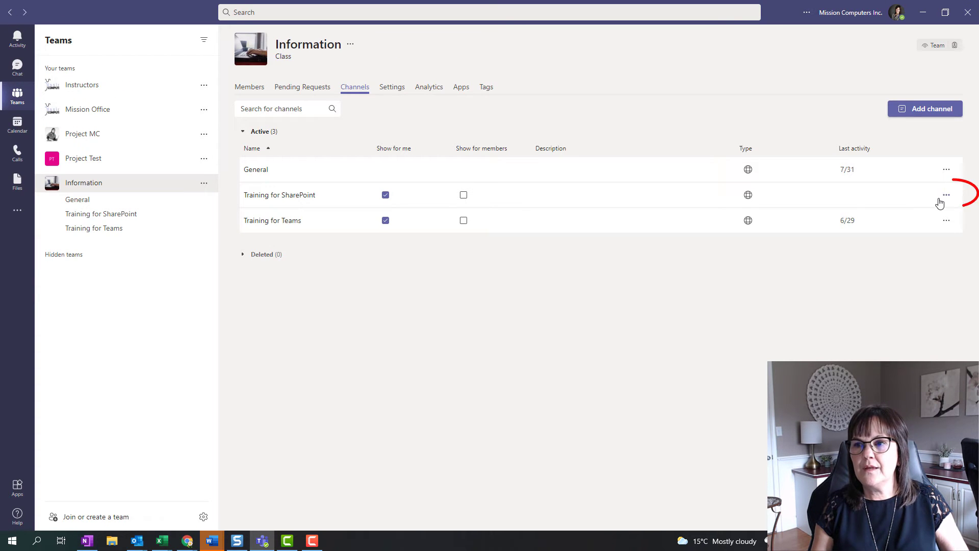
{"action": "mouse_move", "coordinate": [946, 194]}
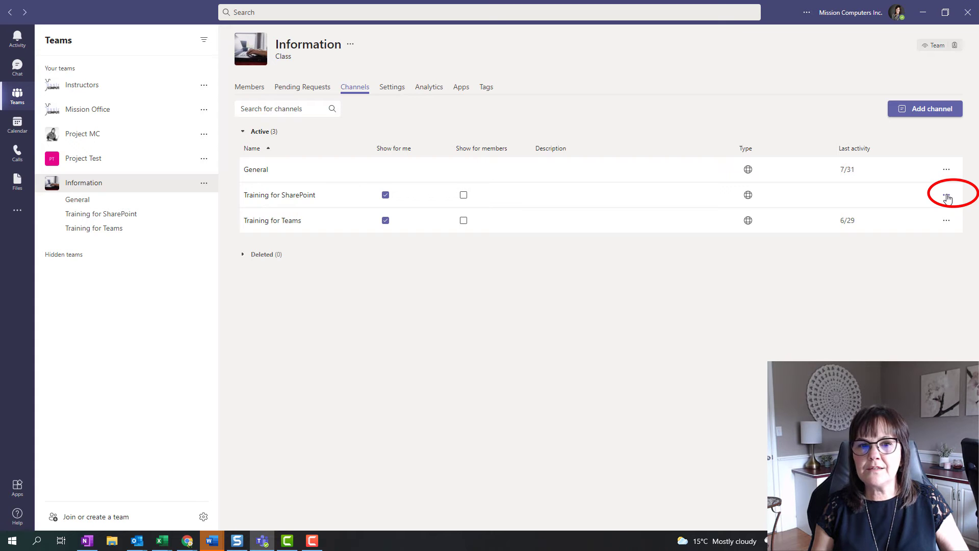
Open the Training for SharePoint channel settings, currently unmoderated
{"action": "left_click", "coordinate": [945, 194]}
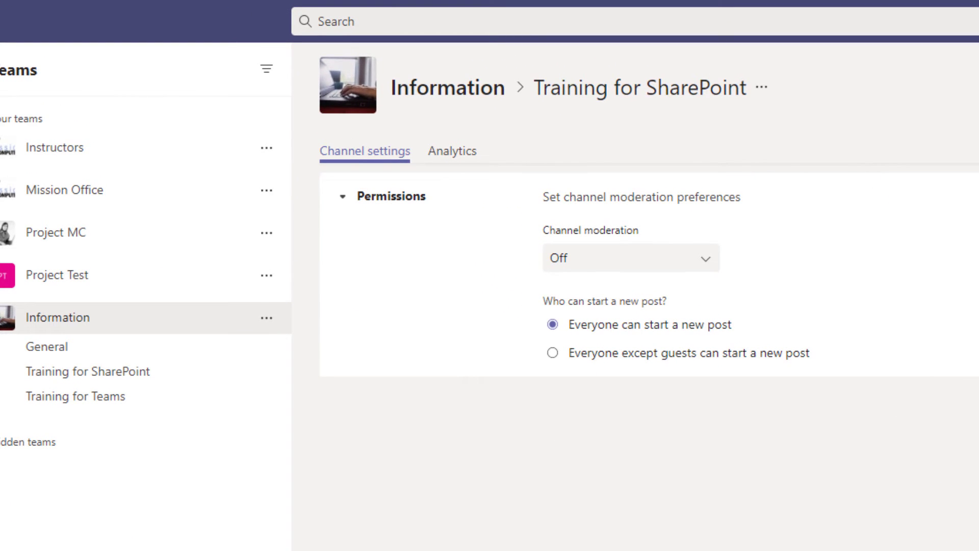
{"action": "mouse_move", "coordinate": [740, 484]}
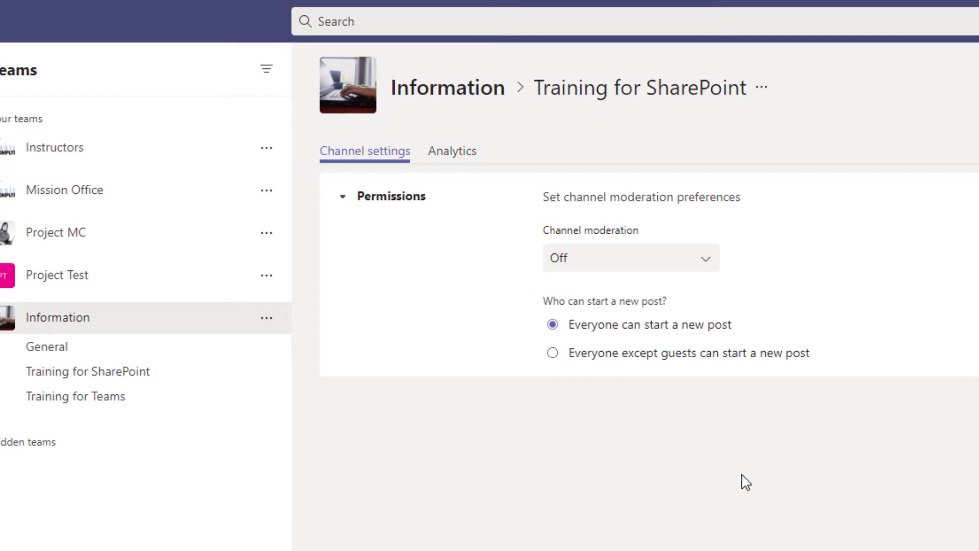
{"action": "mouse_move", "coordinate": [739, 484]}
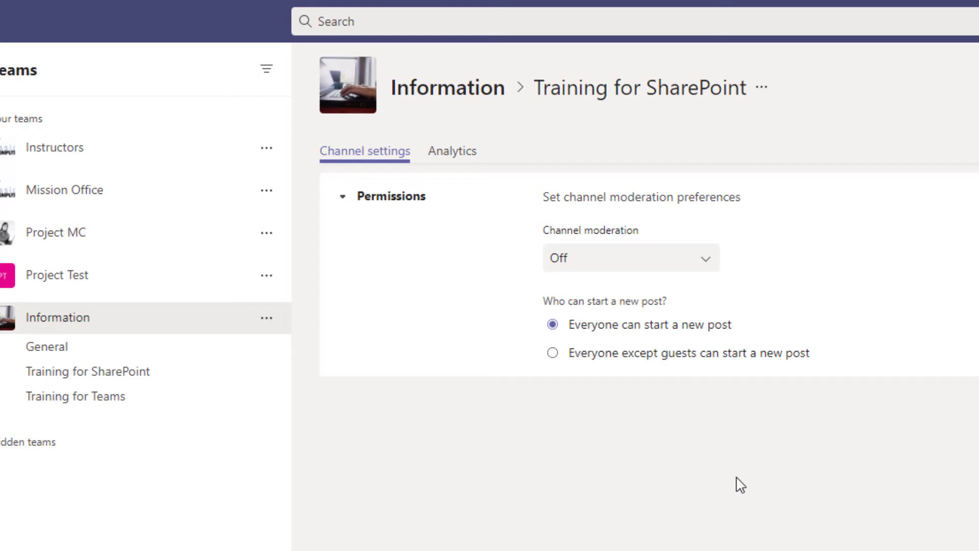
{"action": "mouse_move", "coordinate": [814, 460]}
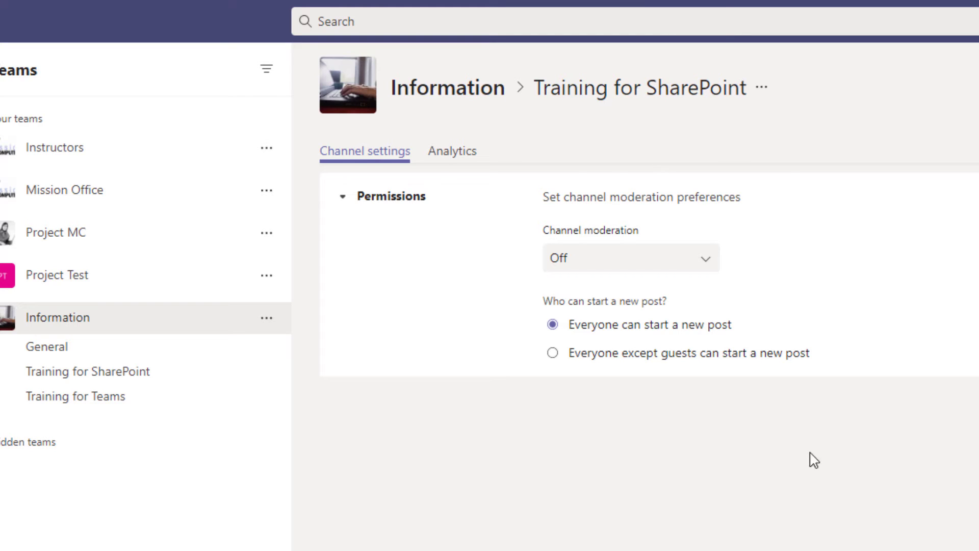
{"action": "mouse_move", "coordinate": [856, 434]}
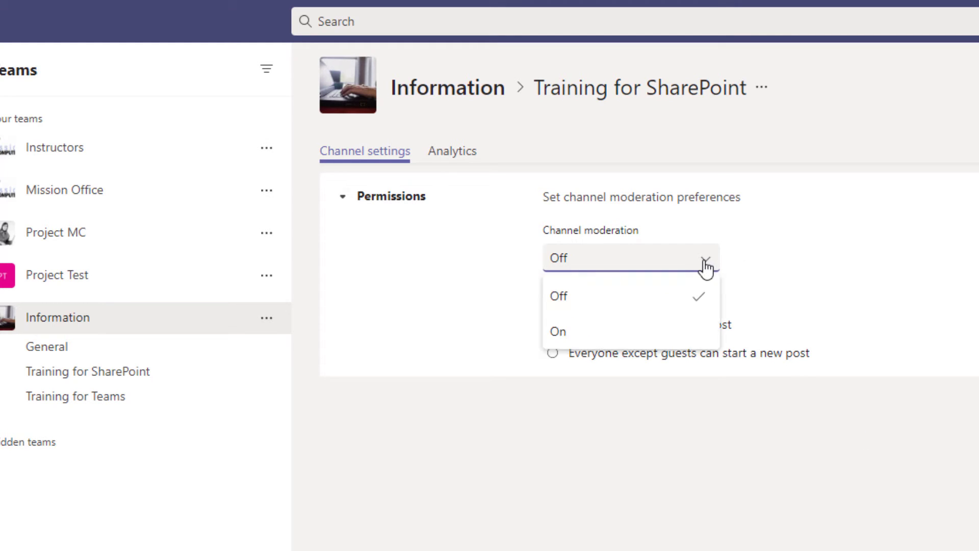
Set Training for SharePoint channel moderation to On, with owners as moderators
{"action": "left_click", "coordinate": [557, 332]}
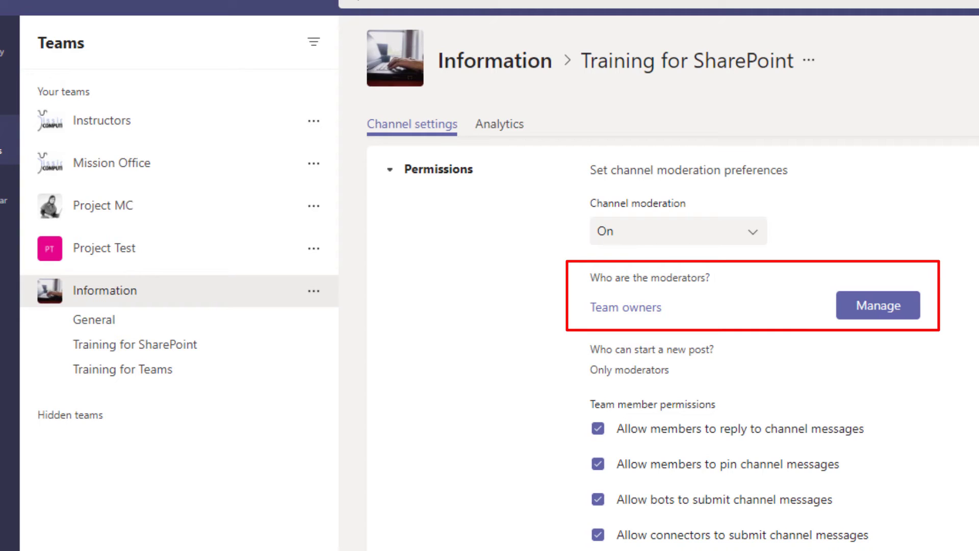
{"action": "mouse_move", "coordinate": [729, 341]}
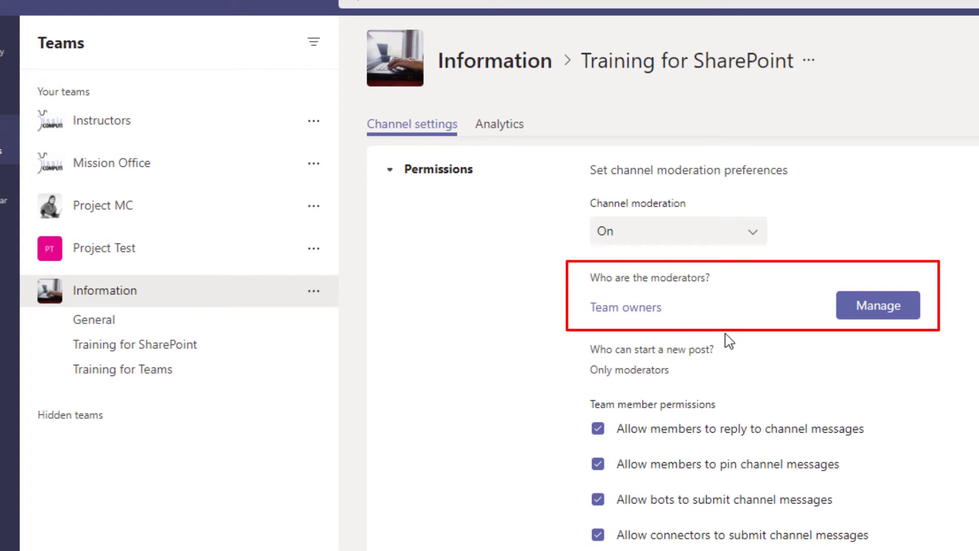
{"action": "mouse_move", "coordinate": [699, 381]}
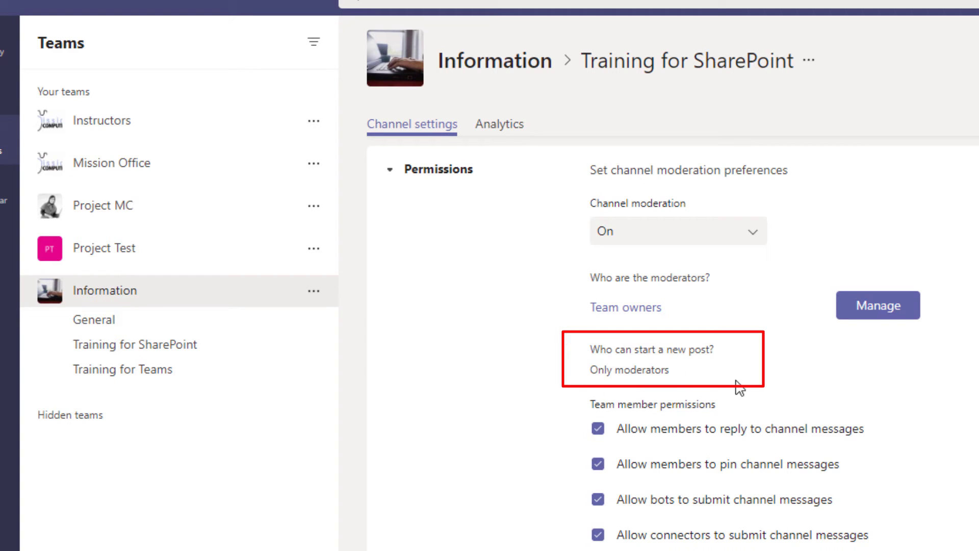
{"action": "mouse_move", "coordinate": [833, 389]}
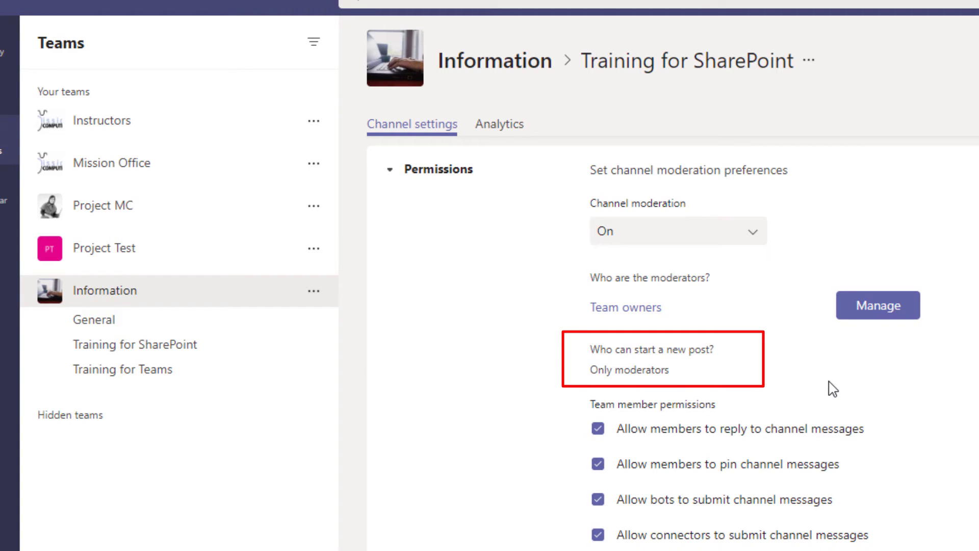
{"action": "mouse_move", "coordinate": [826, 398]}
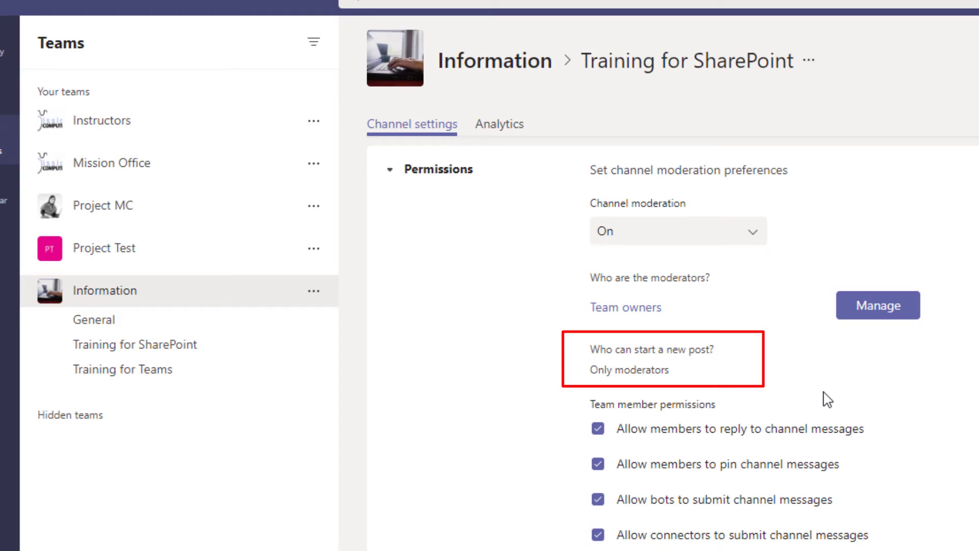
{"action": "mouse_move", "coordinate": [824, 402]}
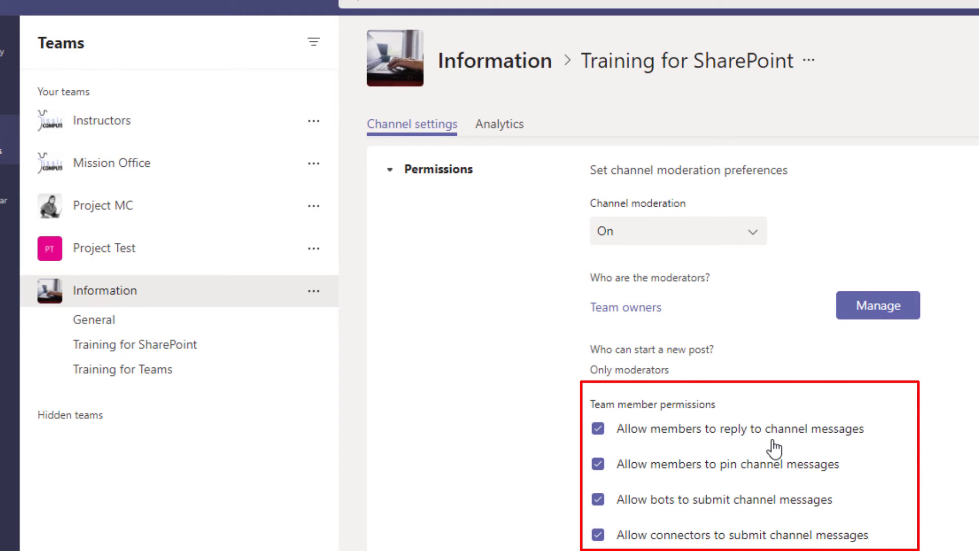
{"action": "mouse_move", "coordinate": [699, 434]}
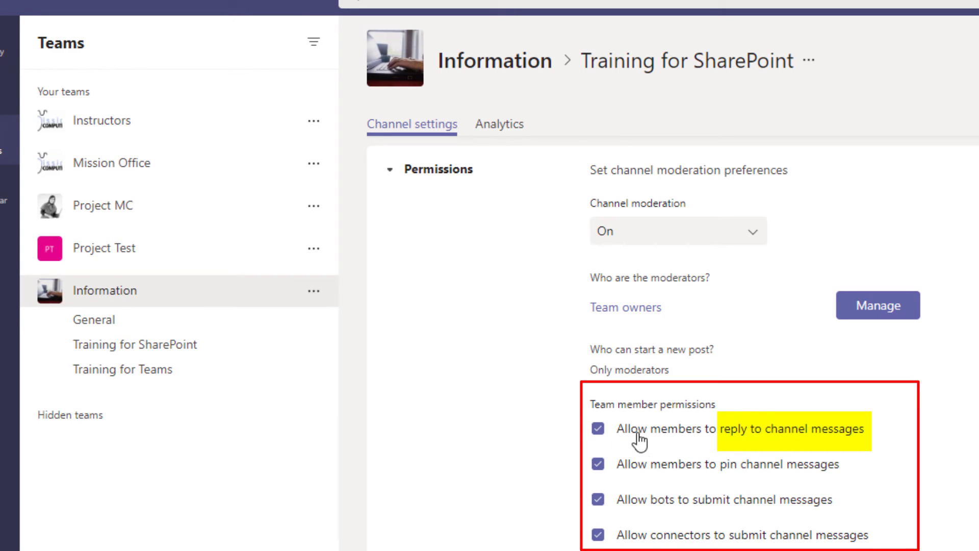
Uncheck 'Allow members to reply to channel messages' for Training for SharePoint
{"action": "left_click", "coordinate": [597, 429]}
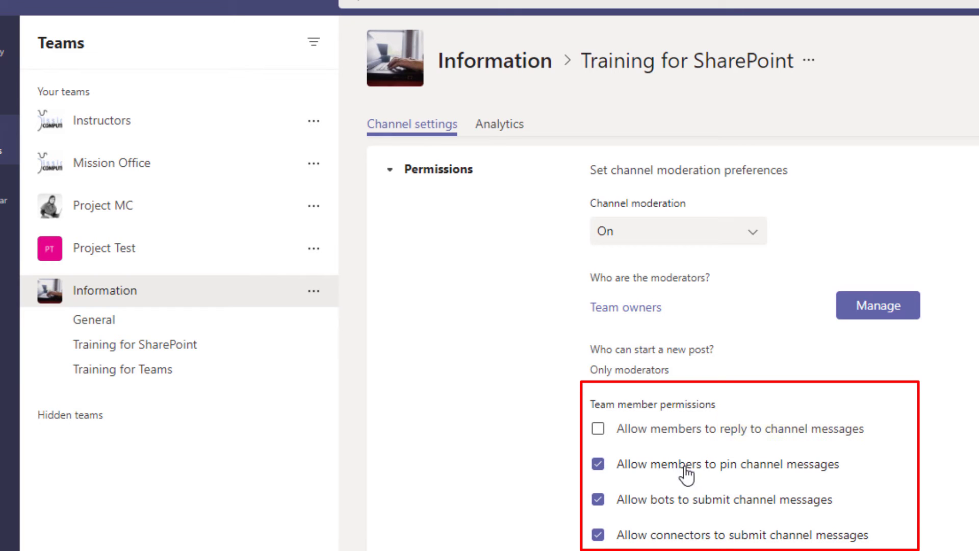
{"action": "mouse_move", "coordinate": [780, 478]}
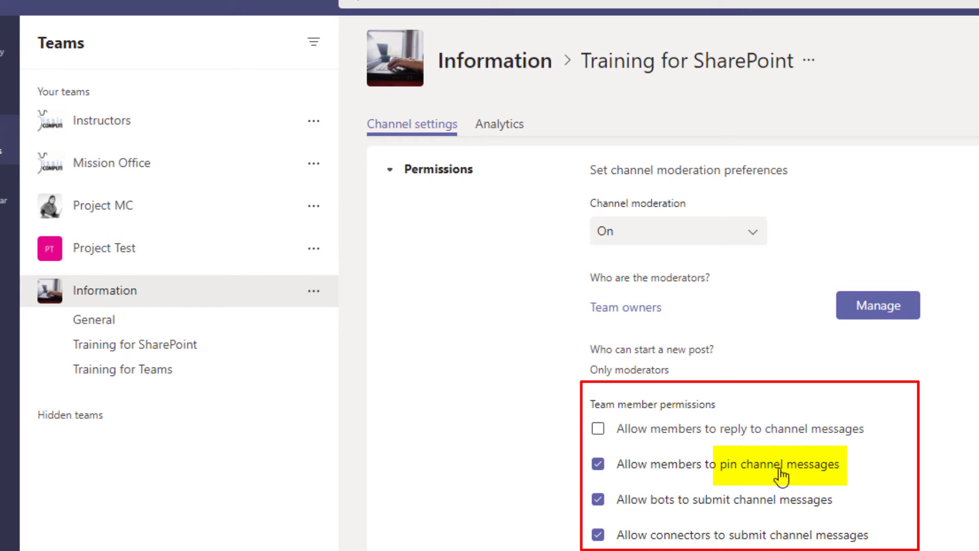
{"action": "mouse_move", "coordinate": [861, 487]}
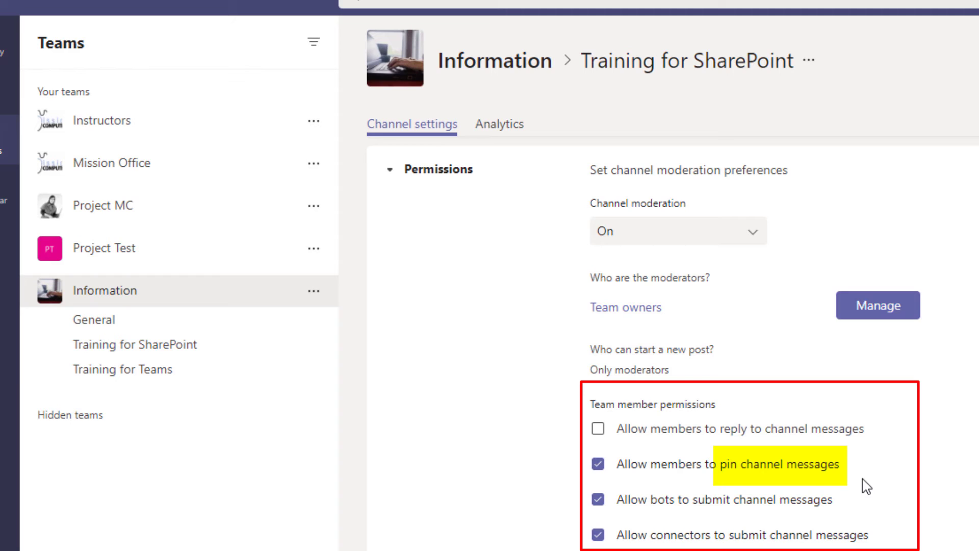
{"action": "mouse_move", "coordinate": [575, 478]}
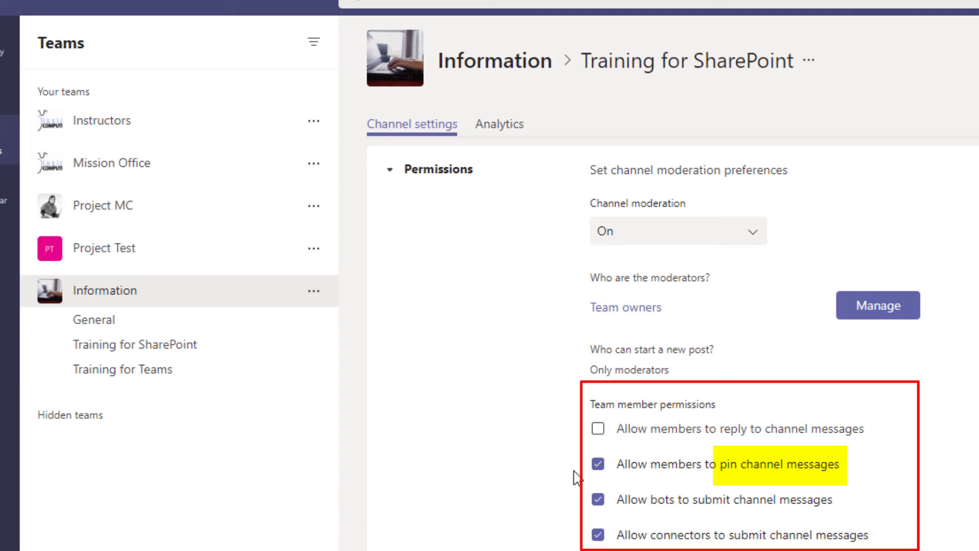
{"action": "mouse_move", "coordinate": [600, 490]}
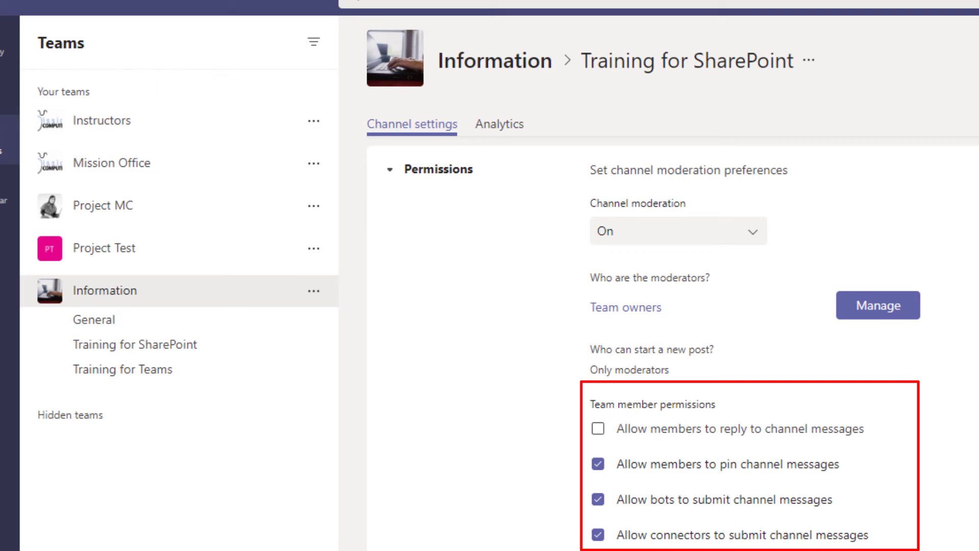
{"action": "mouse_move", "coordinate": [899, 531]}
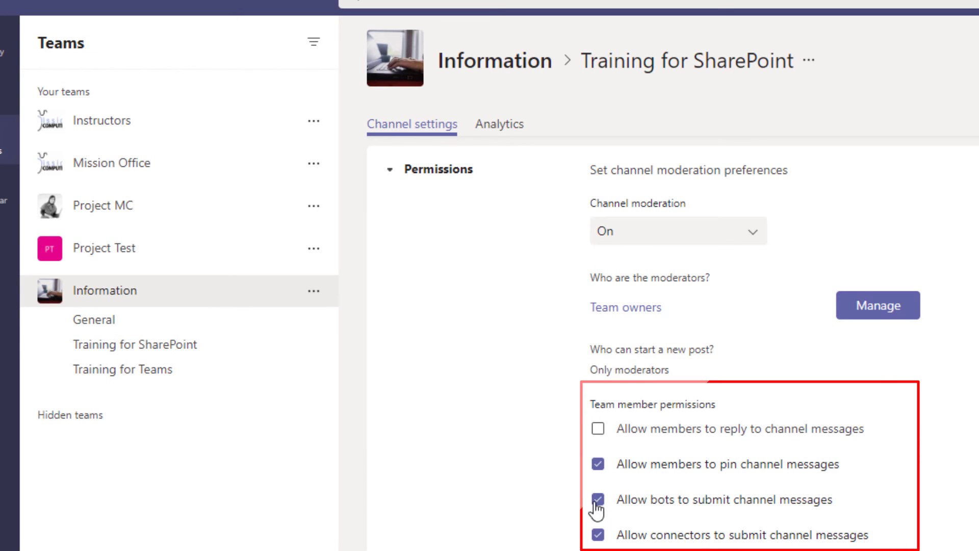
Uncheck 'Allow bots to submit channel messages' for Training for SharePoint
{"action": "left_click", "coordinate": [598, 499]}
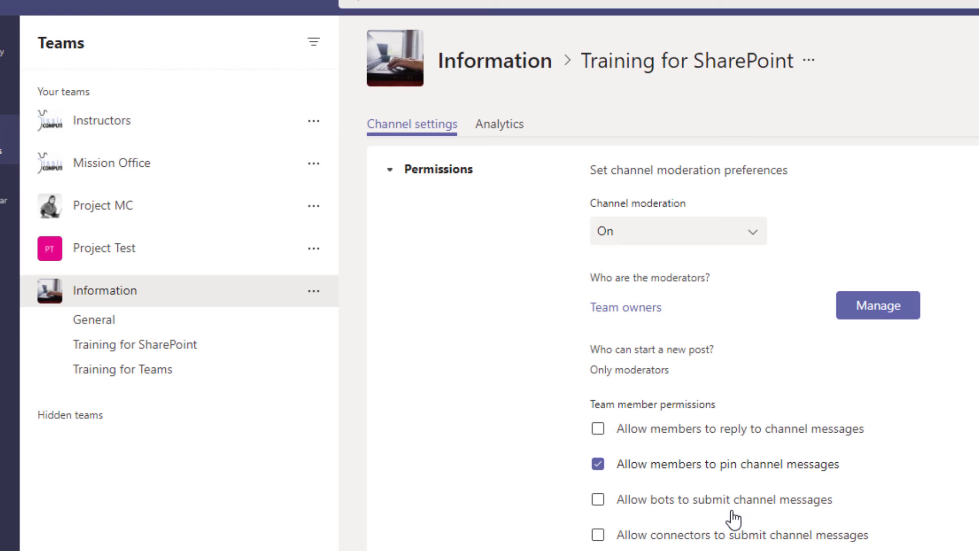
{"action": "mouse_move", "coordinate": [742, 499]}
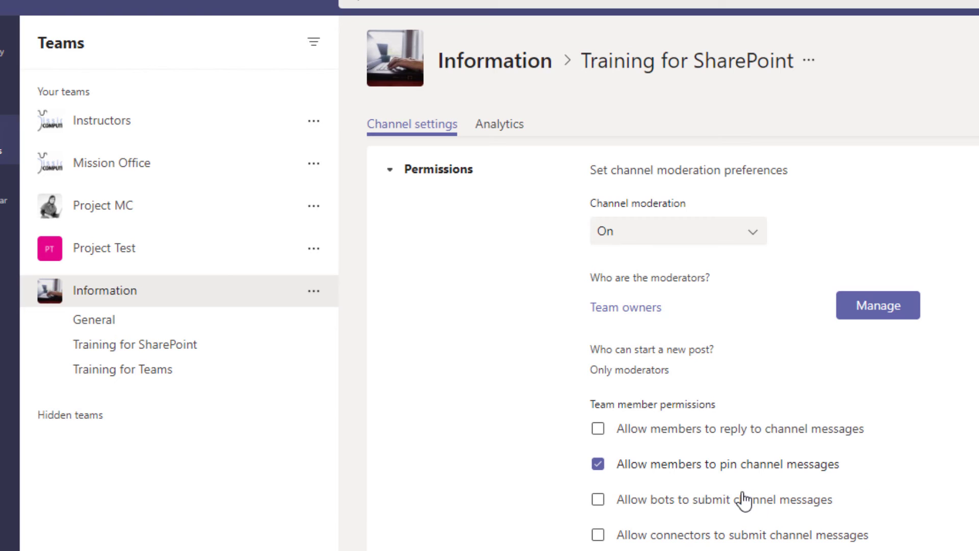
{"action": "mouse_move", "coordinate": [723, 409]}
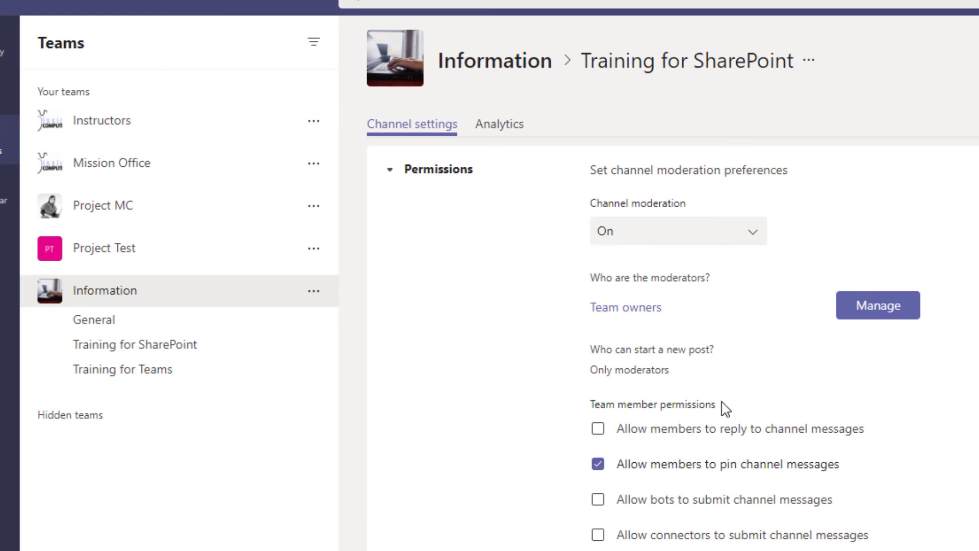
{"action": "mouse_move", "coordinate": [521, 39]}
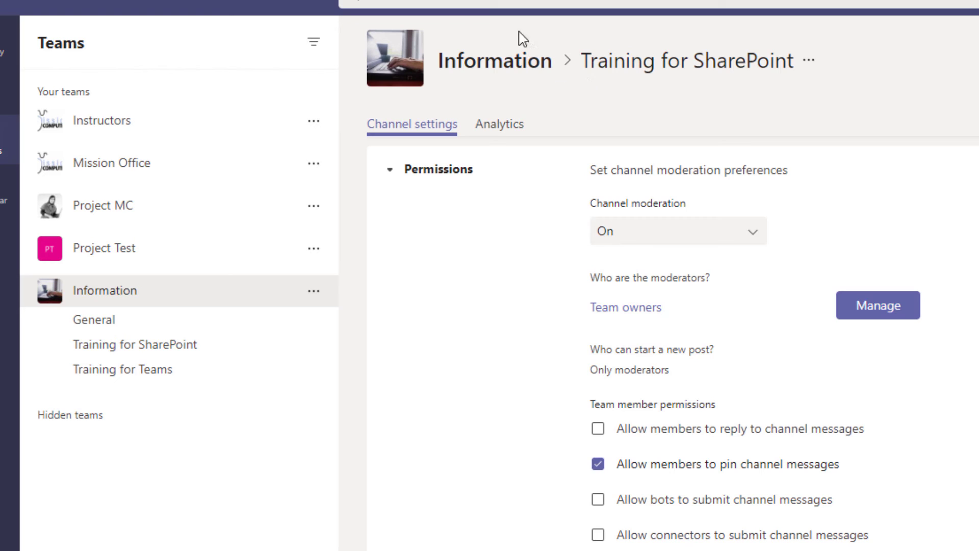
{"action": "mouse_move", "coordinate": [862, 467]}
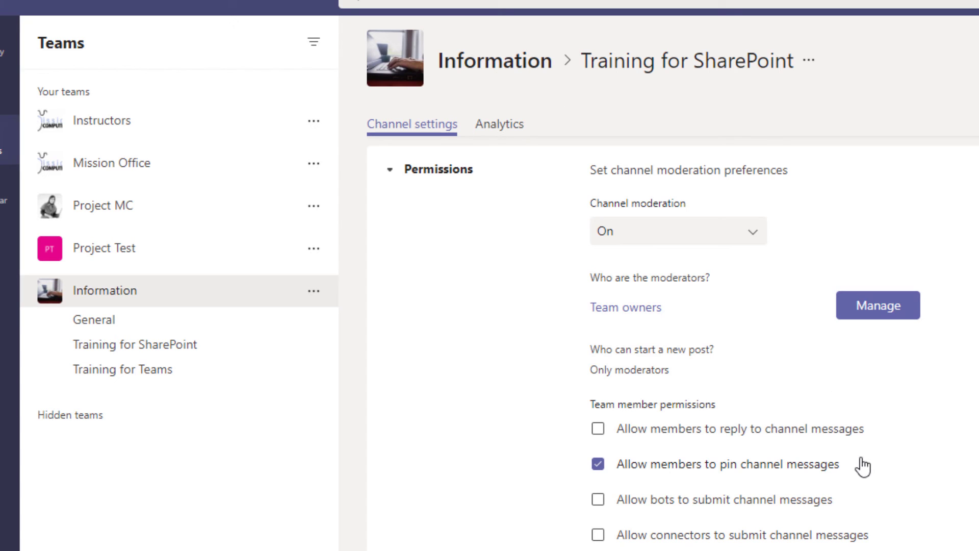
{"action": "mouse_move", "coordinate": [898, 486]}
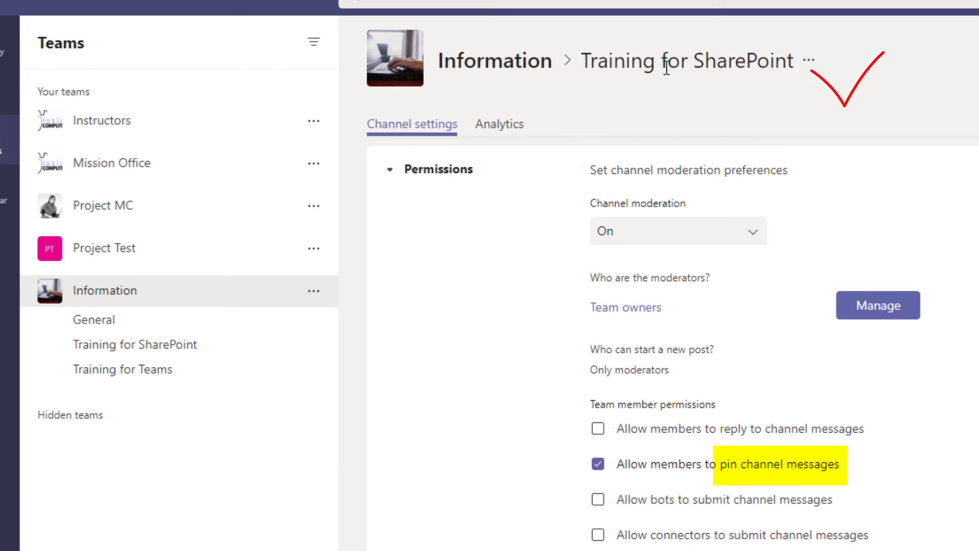
{"action": "mouse_move", "coordinate": [486, 260]}
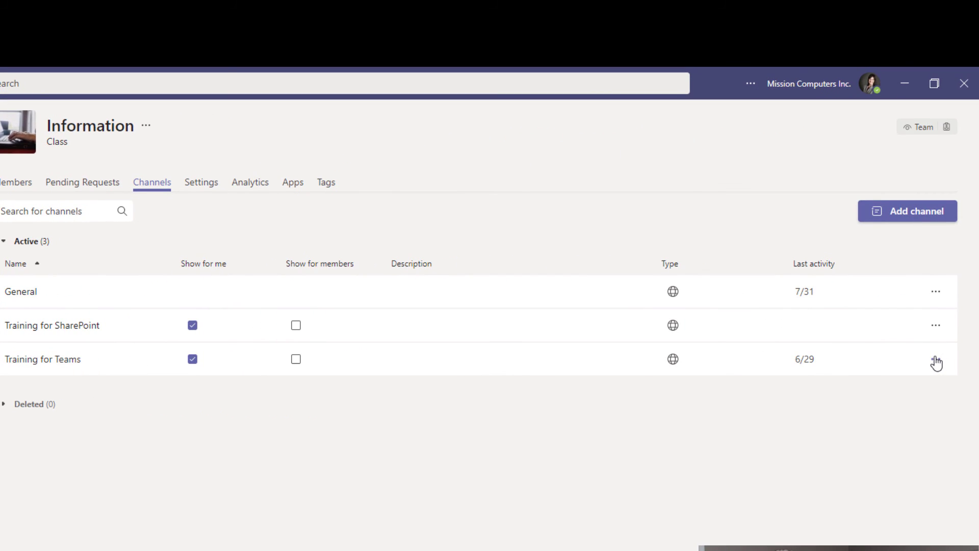
Enable moderation on Training for Teams, letting members only pin messages and blocking bots and connectors
{"action": "left_click", "coordinate": [935, 363]}
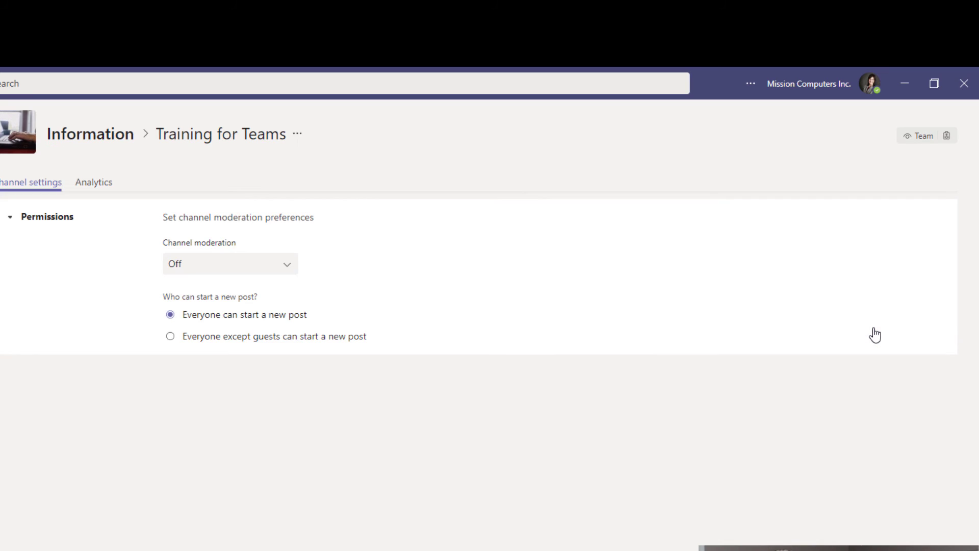
{"action": "mouse_move", "coordinate": [253, 264]}
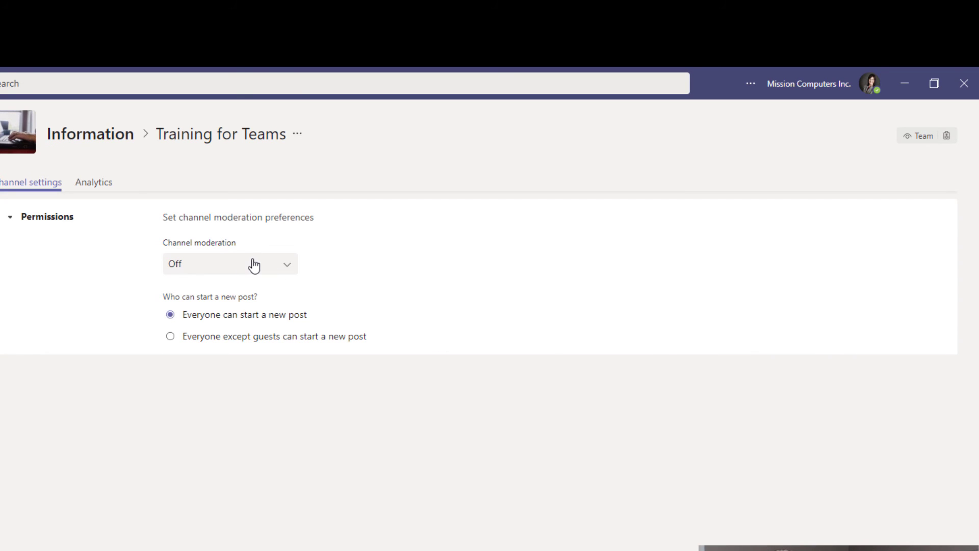
{"action": "mouse_move", "coordinate": [285, 272]}
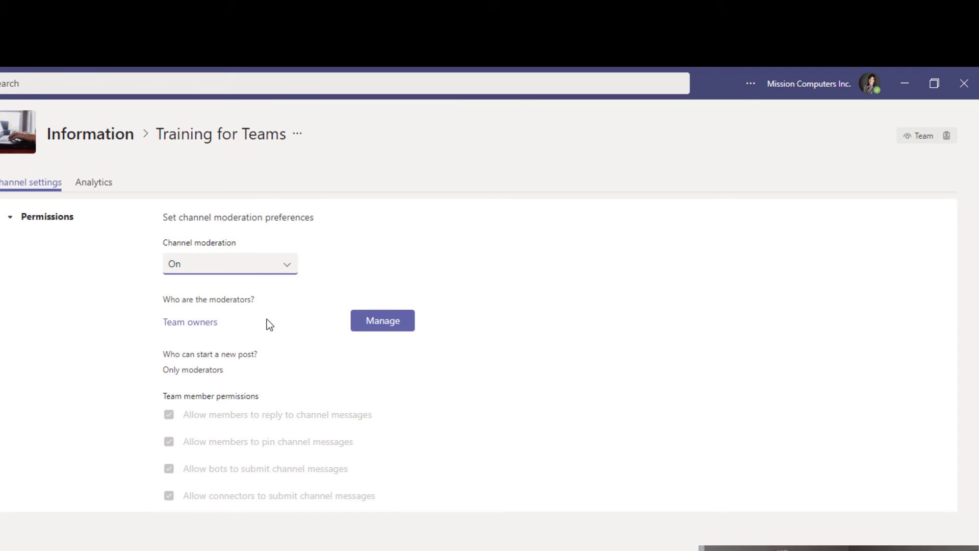
{"action": "left_click", "coordinate": [169, 414]}
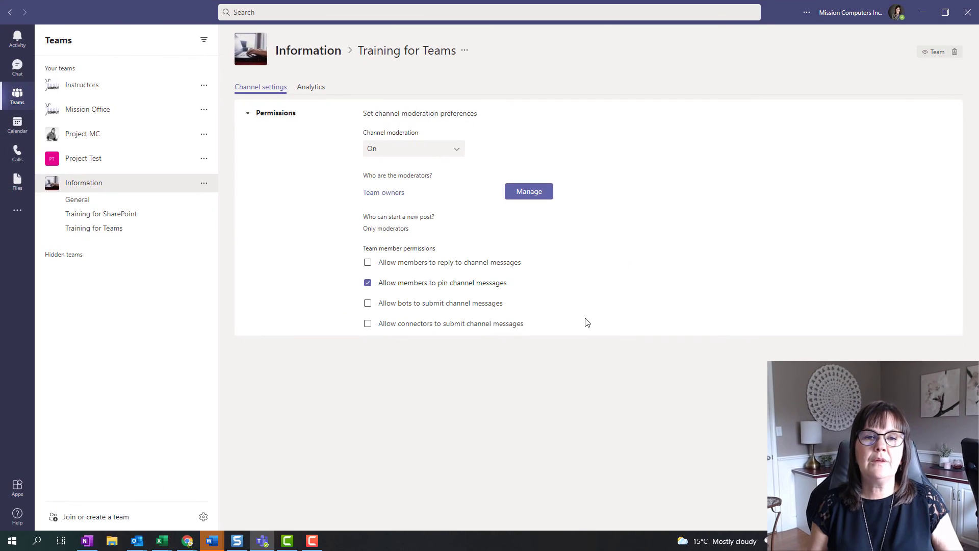
{"action": "mouse_move", "coordinate": [722, 298]}
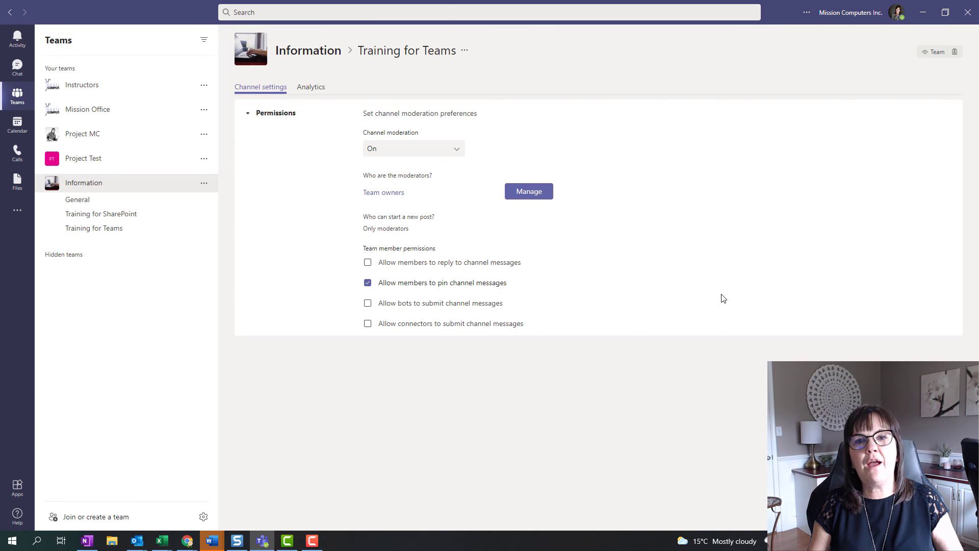
{"action": "mouse_move", "coordinate": [176, 87]}
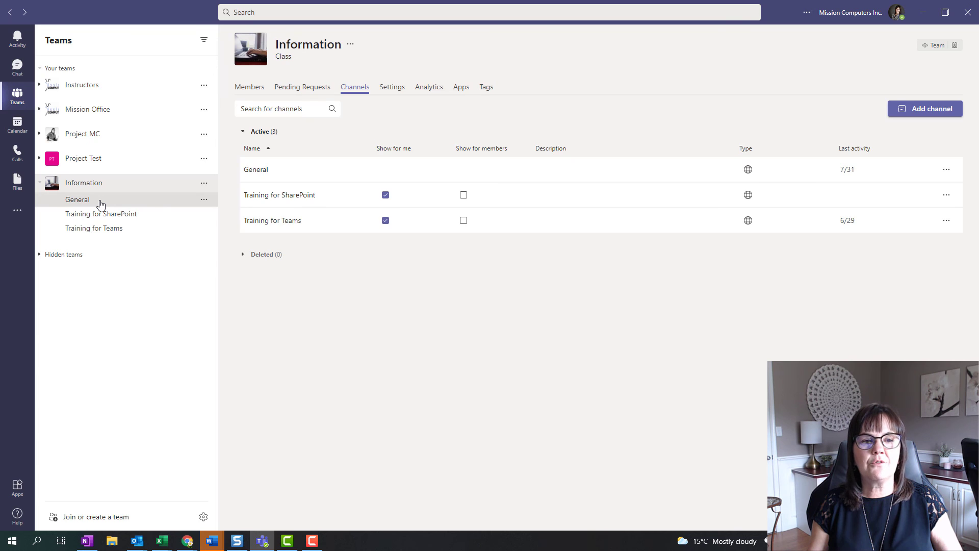
Open the General channel under the Information team in the sidebar
{"action": "left_click", "coordinate": [77, 199]}
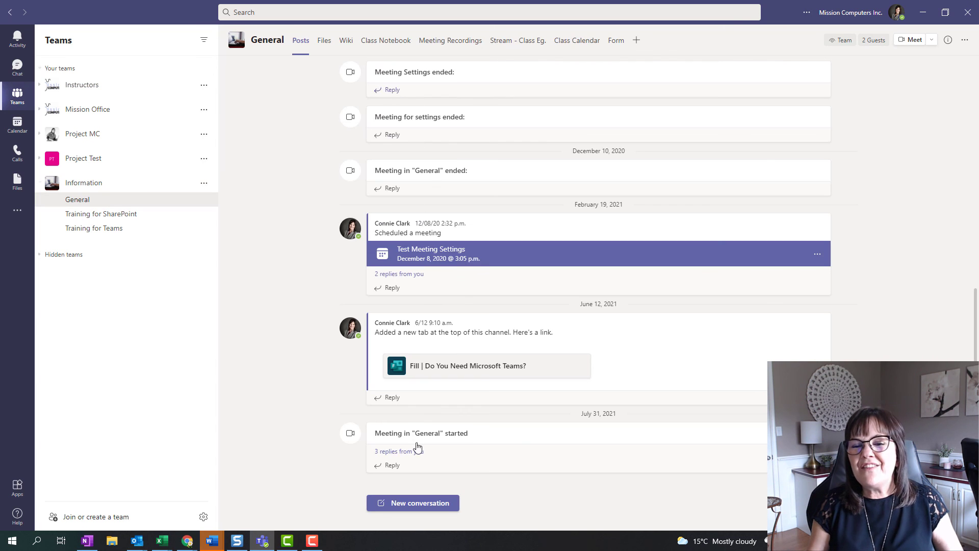
{"action": "mouse_move", "coordinate": [509, 497]}
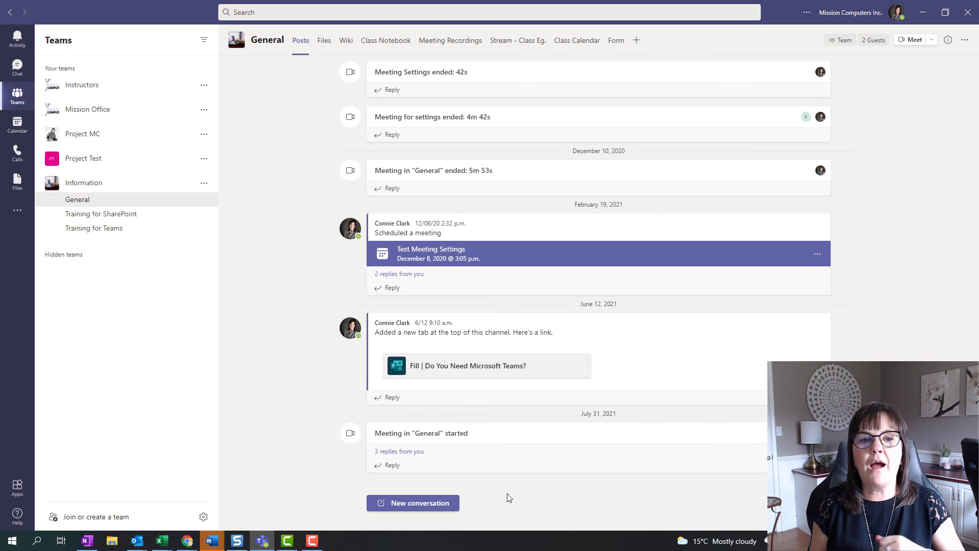
{"action": "mouse_move", "coordinate": [201, 183]}
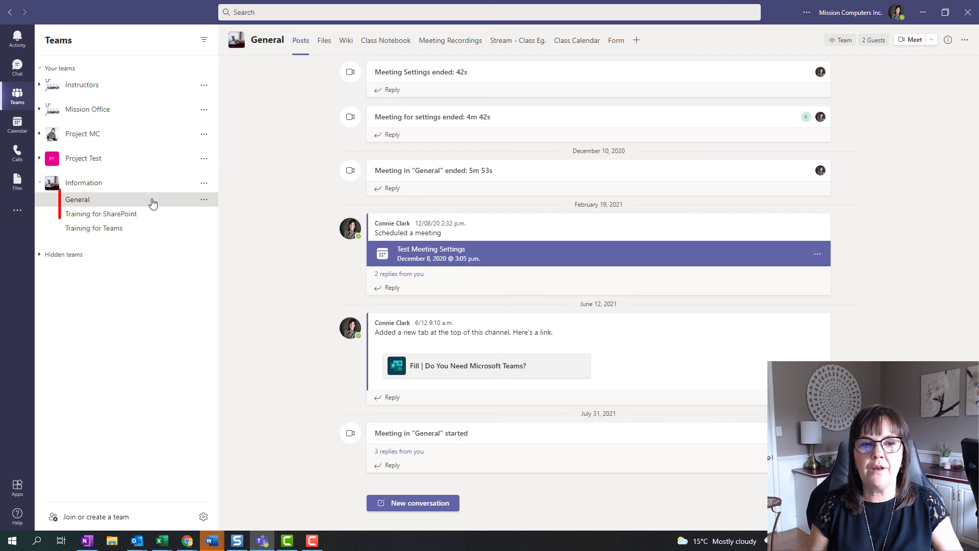
Dismiss the General channel's options menu and open the Training for SharePoint channel
{"action": "left_click", "coordinate": [203, 199]}
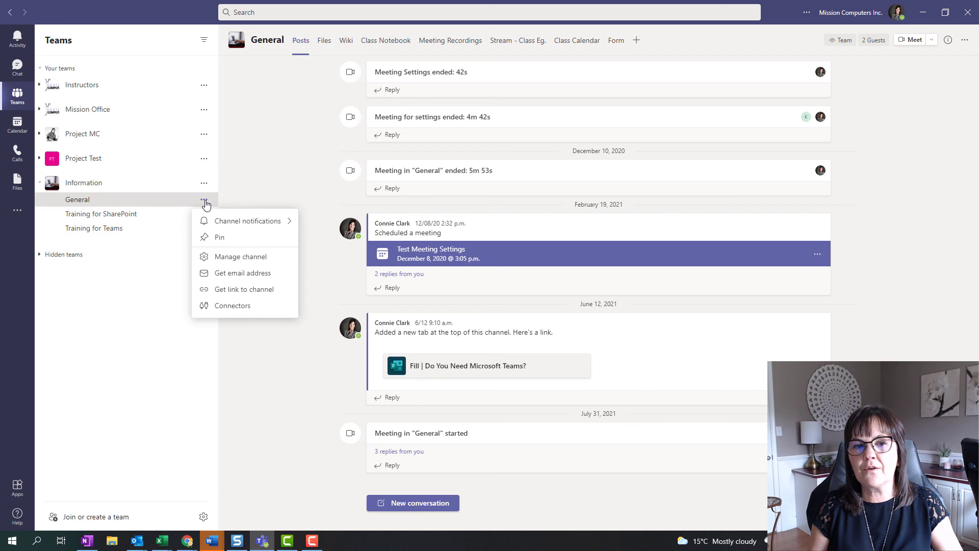
{"action": "mouse_move", "coordinate": [236, 256]}
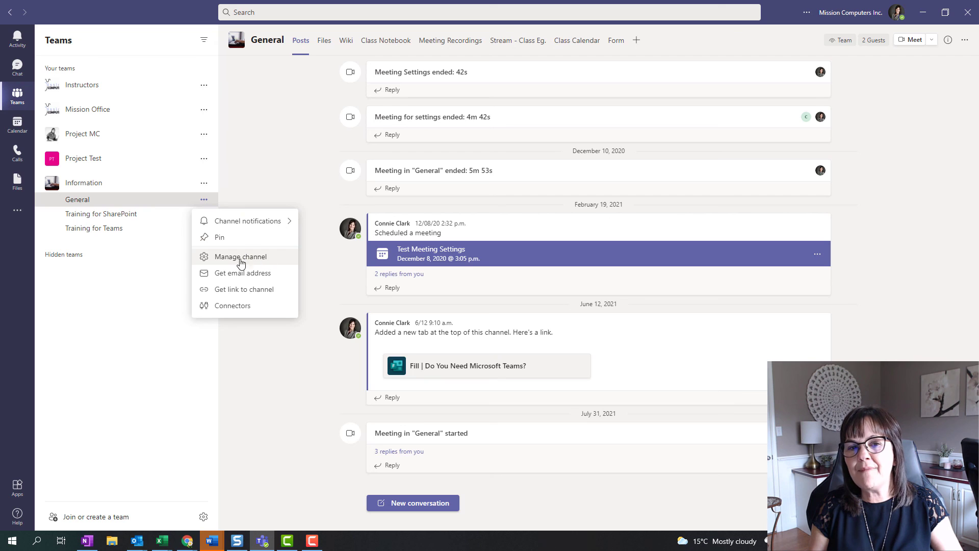
{"action": "mouse_move", "coordinate": [264, 265]}
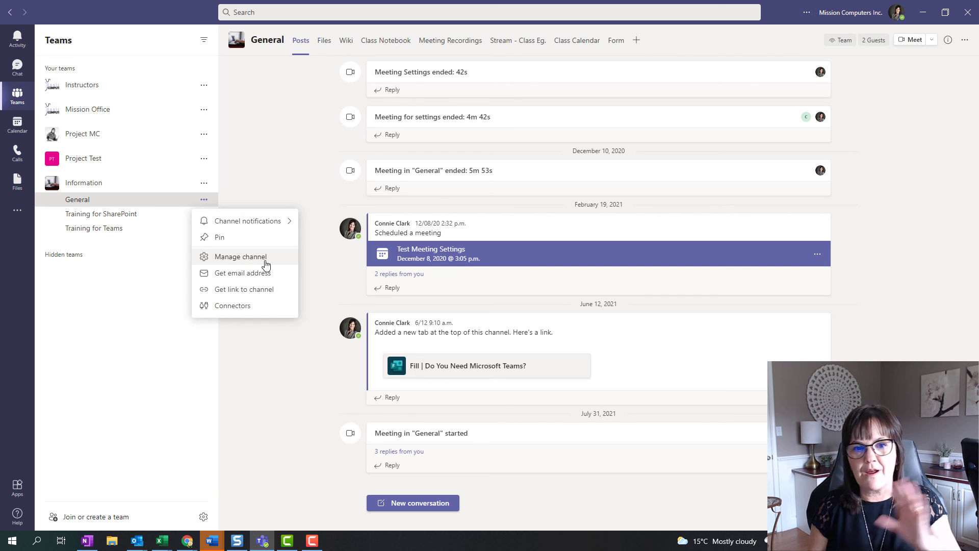
{"action": "mouse_move", "coordinate": [306, 268]}
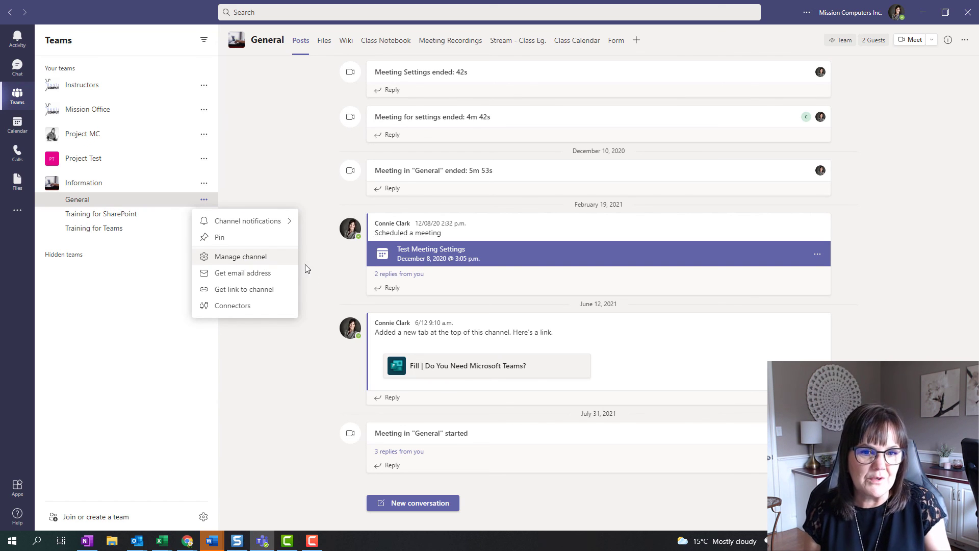
{"action": "left_click", "coordinate": [300, 310]}
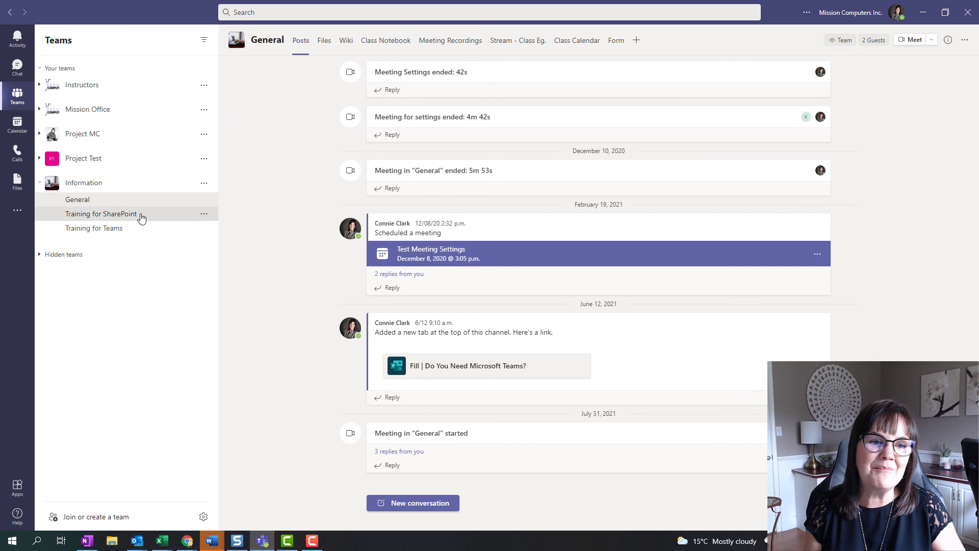
{"action": "left_click", "coordinate": [101, 213]}
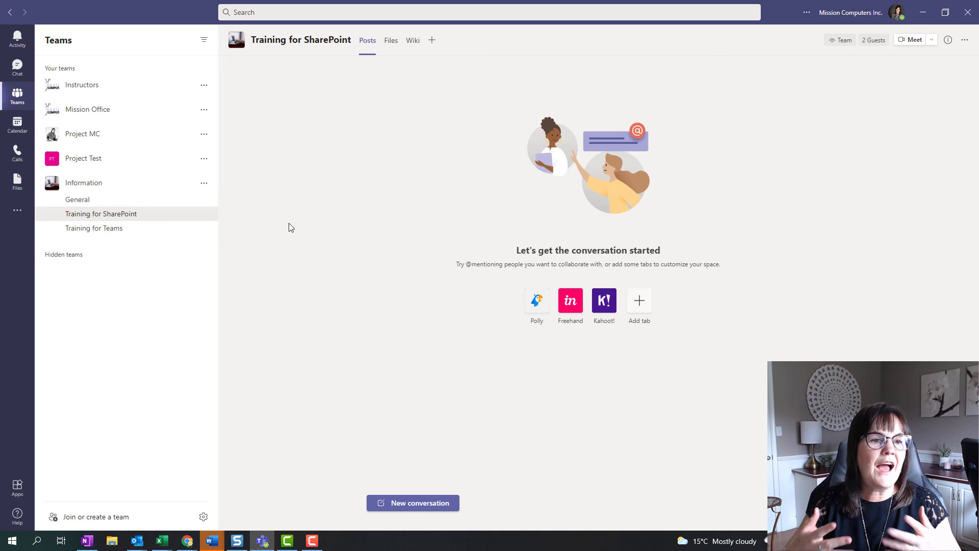